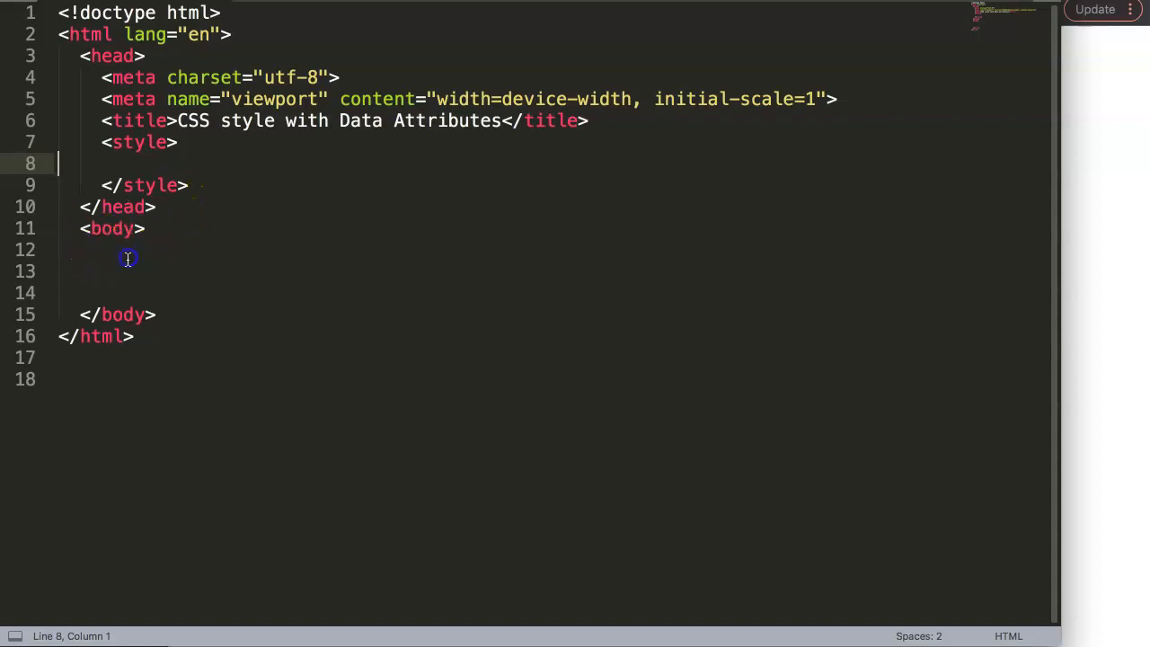
# - Write a <ul> in the body with <li> items Buy Bread, Get Coffee and Eat Fruits
pyautogui.click(131, 250)
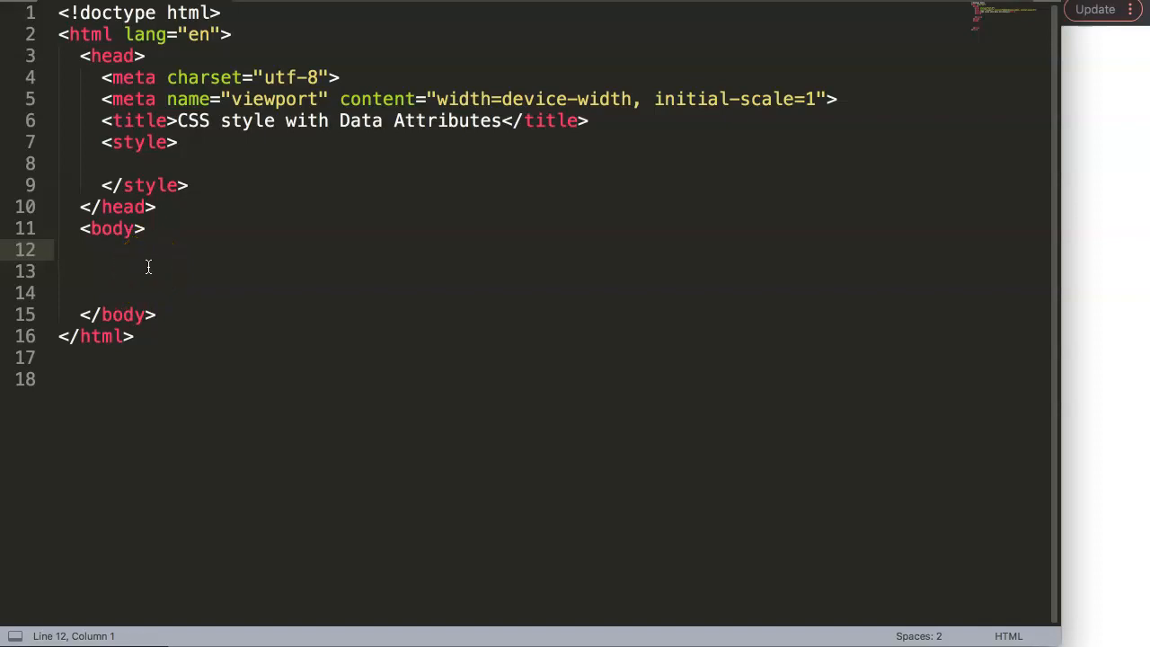
pyautogui.write('<')
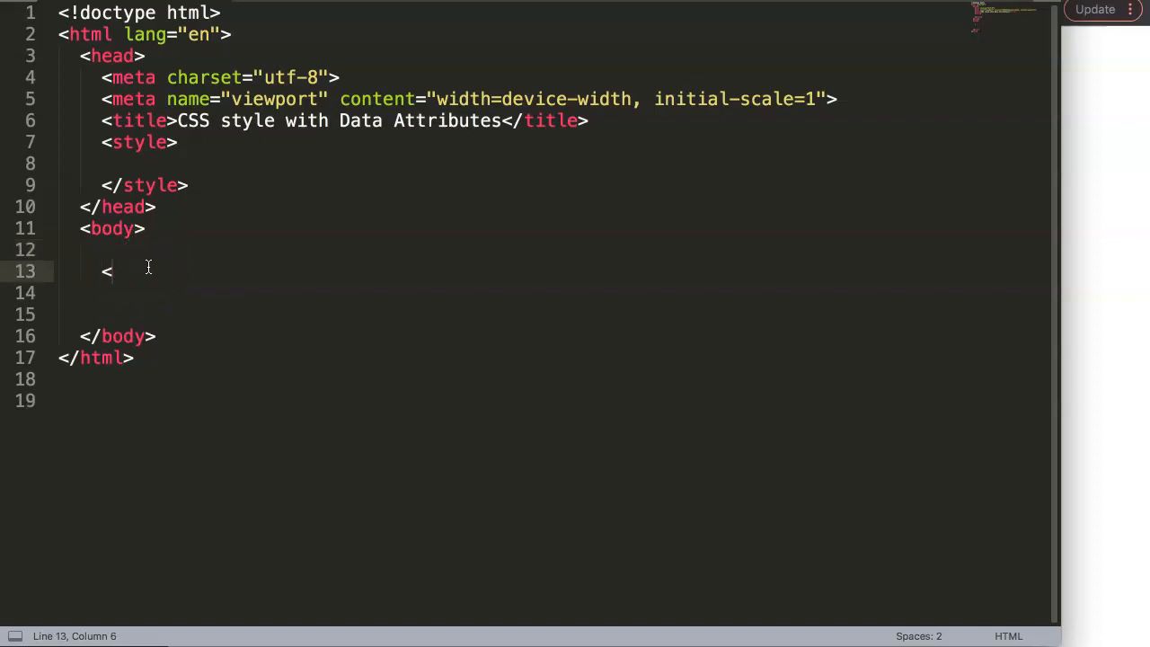
pyautogui.write('ul></ul>')
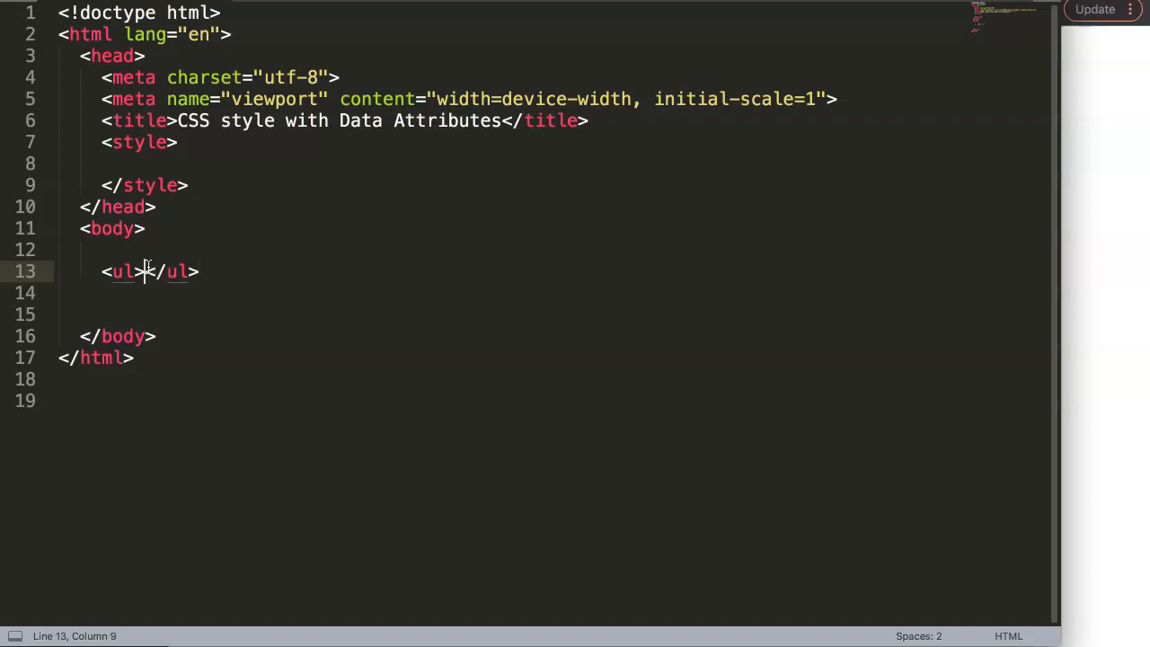
pyautogui.write('<li></li>')
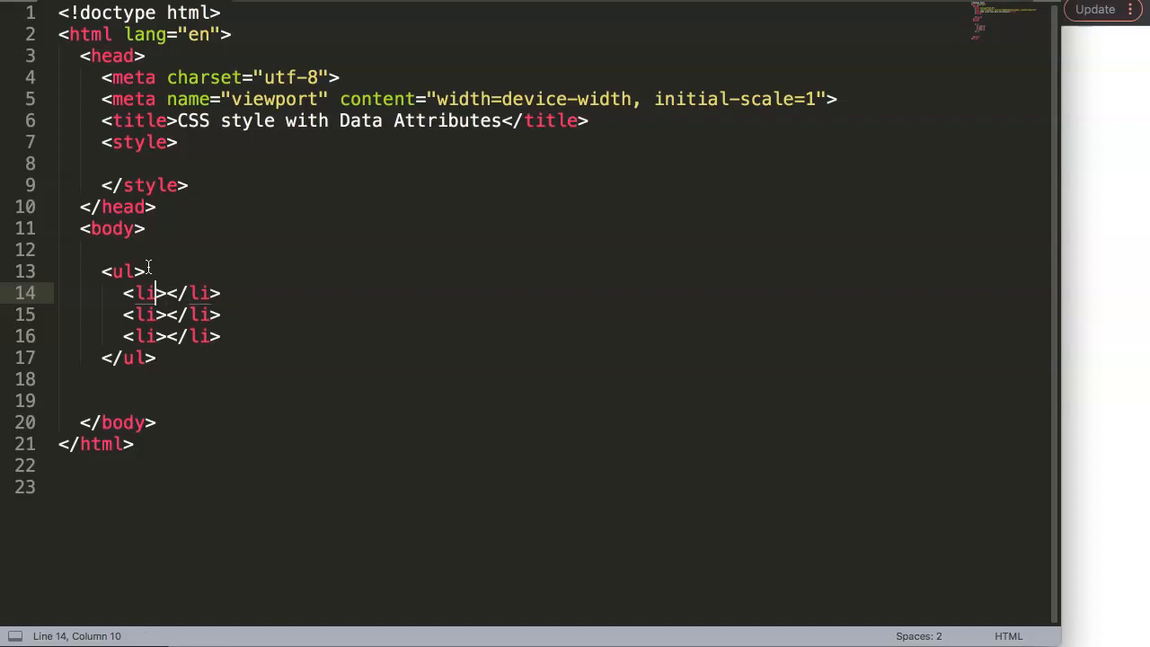
pyautogui.write('B')
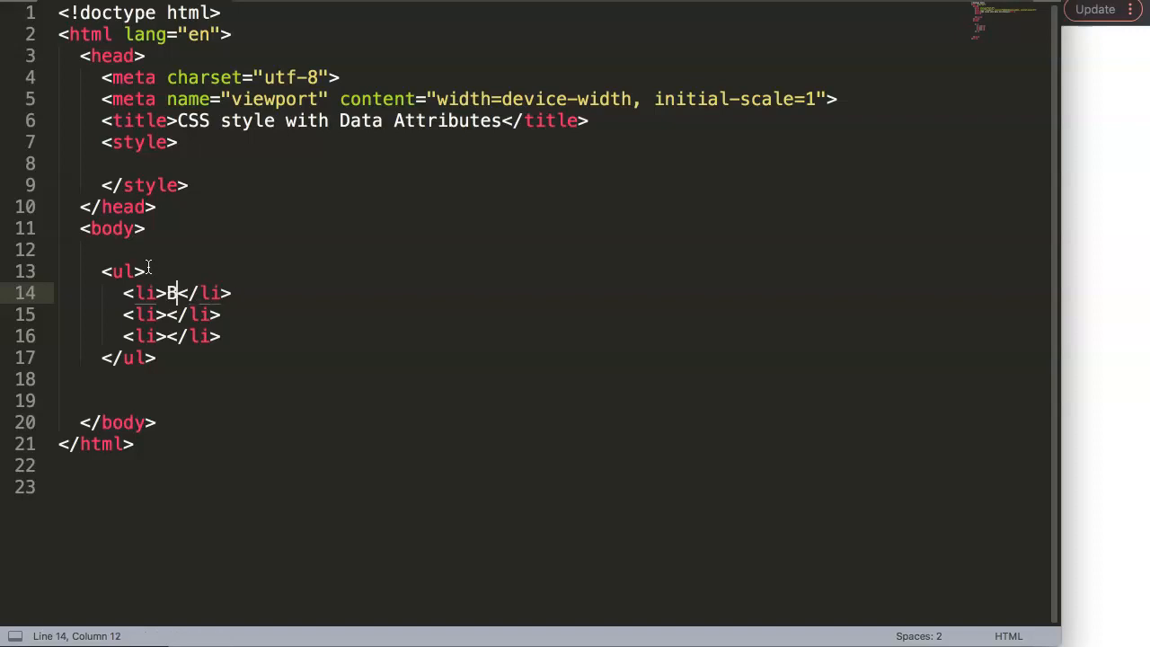
pyautogui.write('uy Bread')
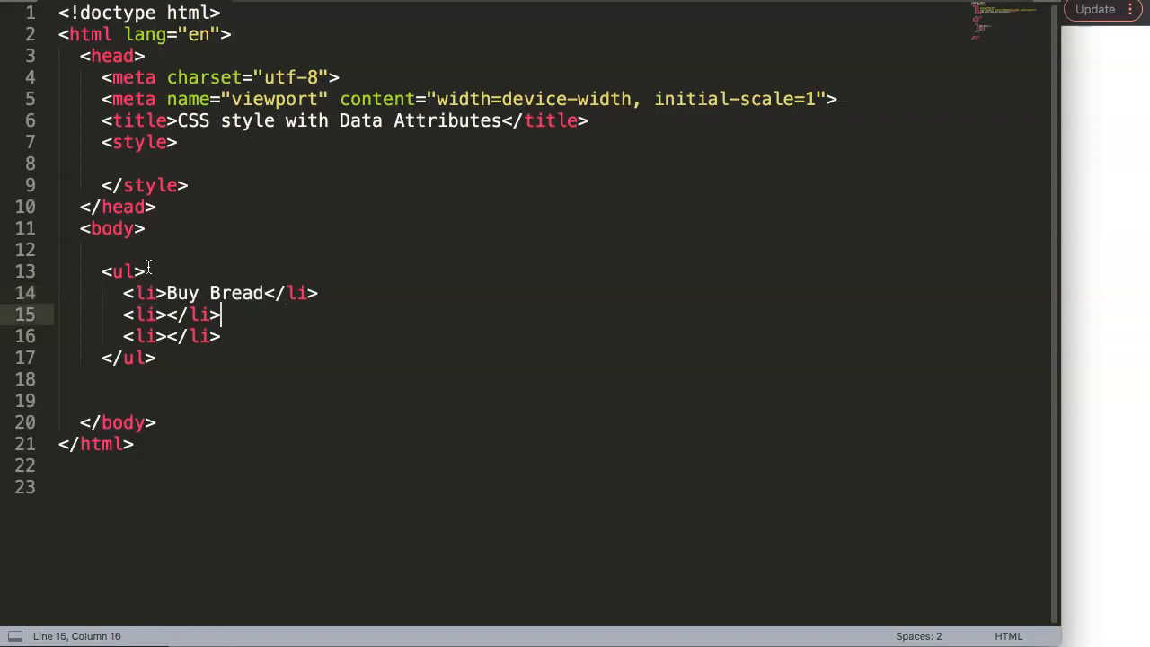
pyautogui.write('Get')
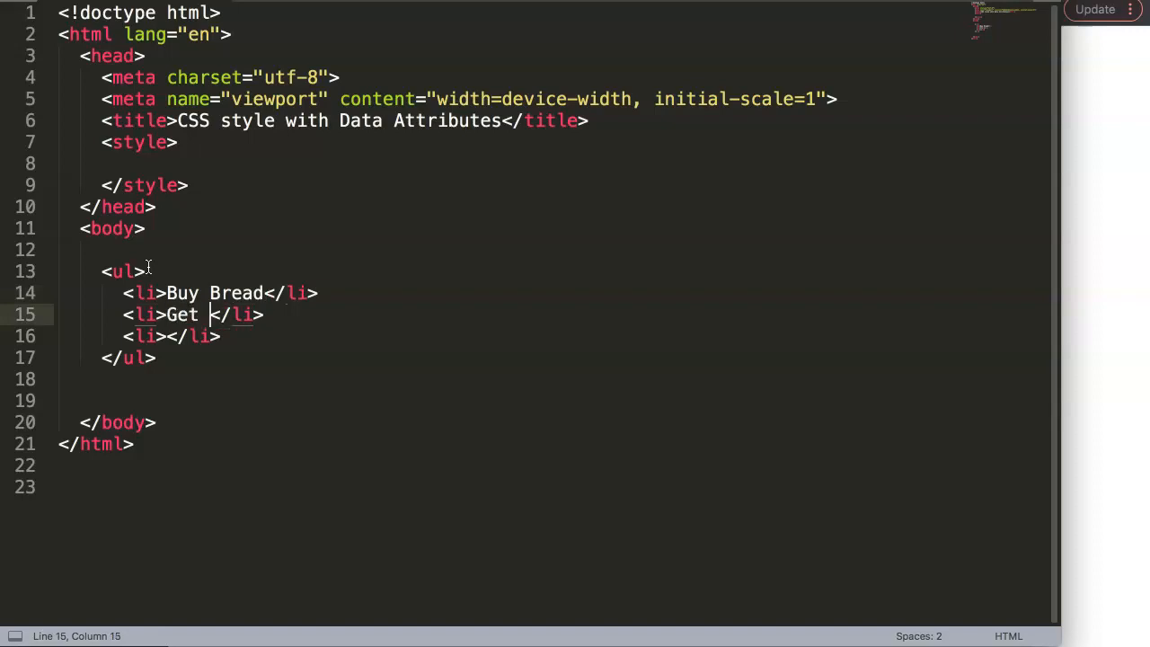
pyautogui.write('Coffee')
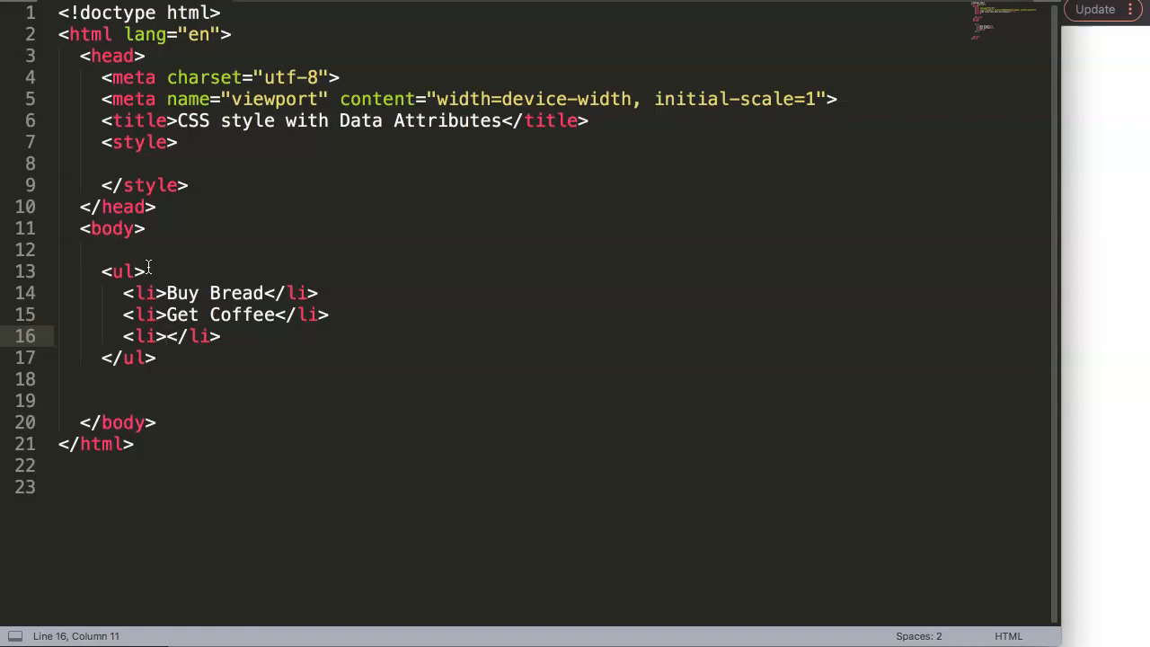
pyautogui.write('Eat Fr')
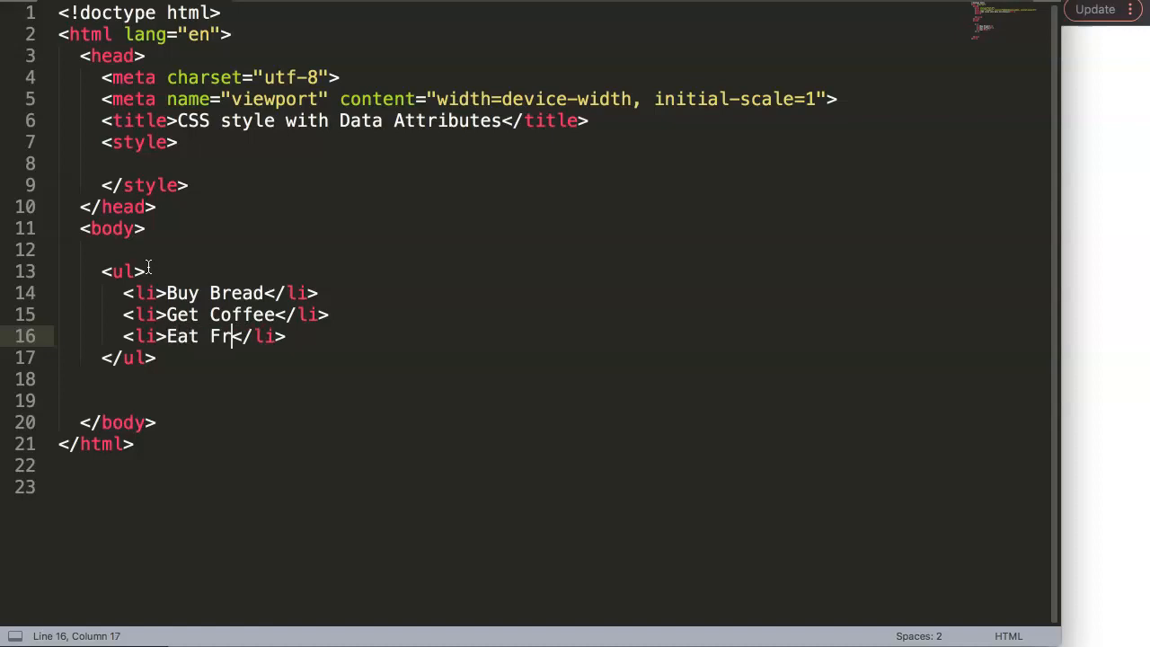
pyautogui.write('uits')
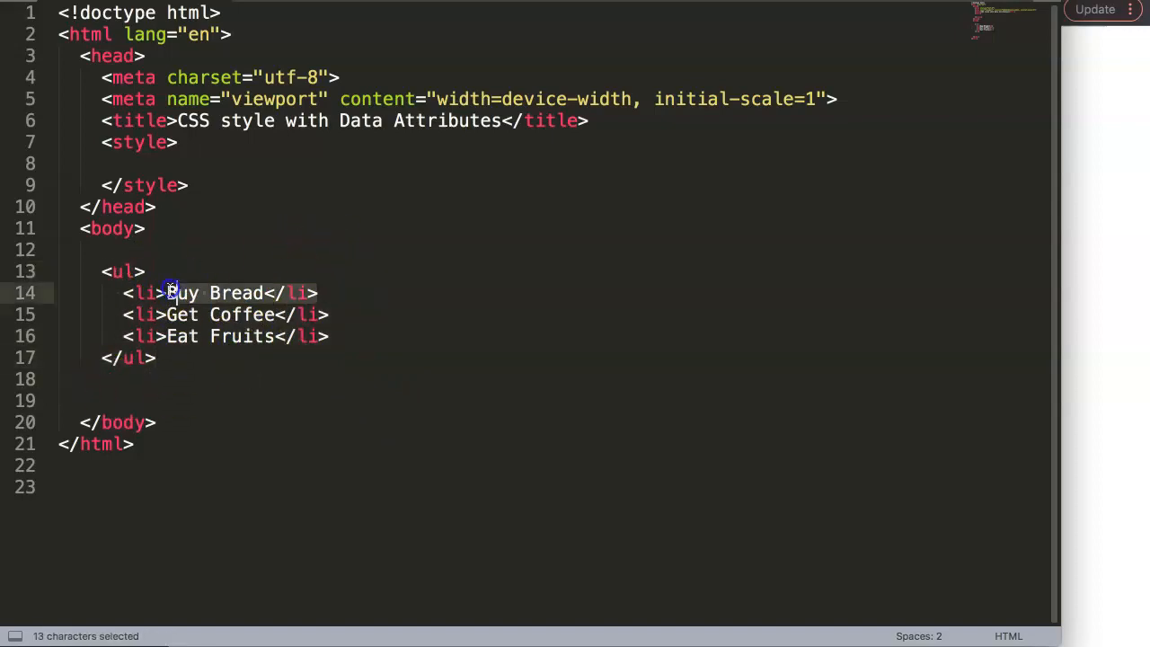
# - Give Buy Bread class="done" and add a .done rule with background: green
pyautogui.click(173, 337)
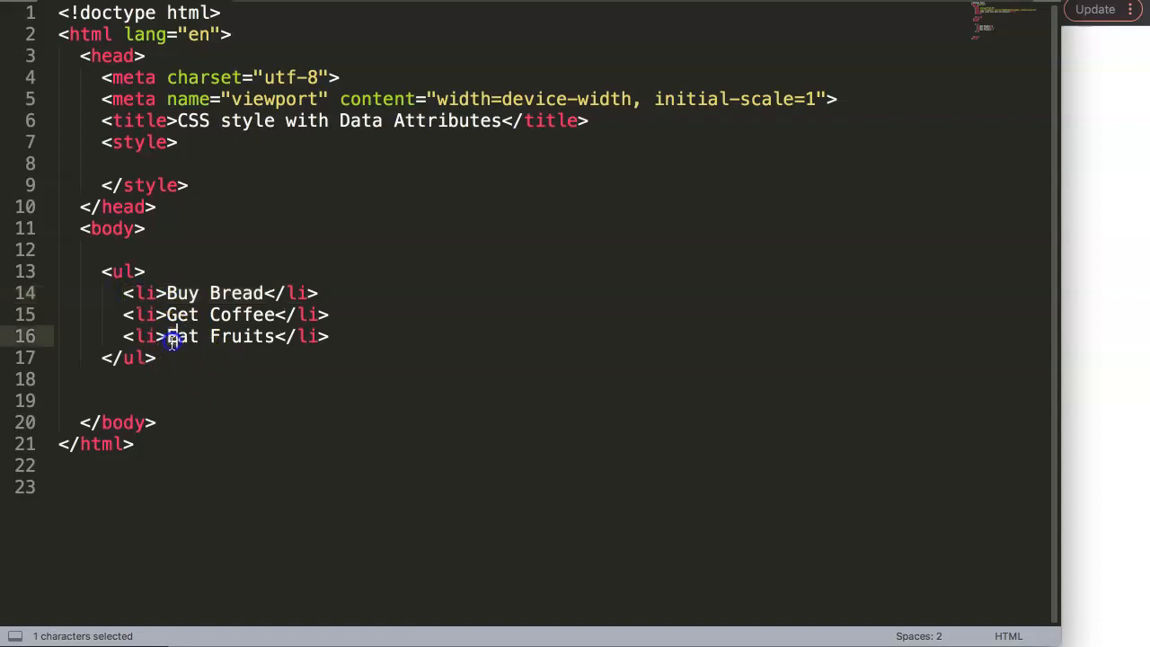
pyautogui.write('class="done')
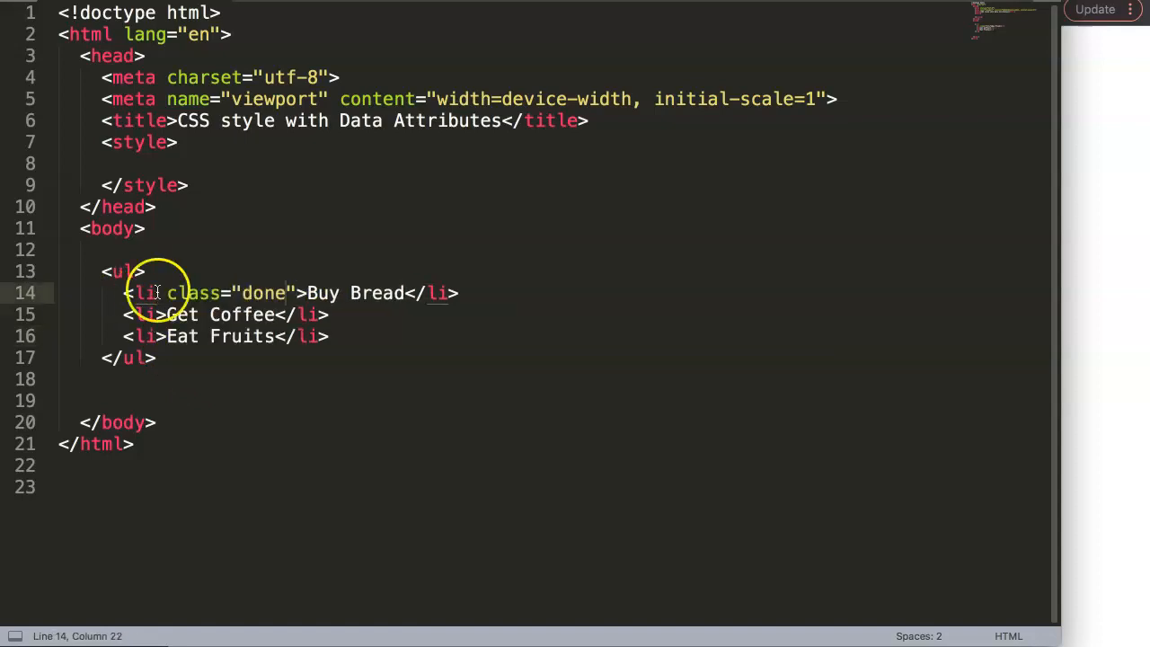
pyautogui.click(123, 163)
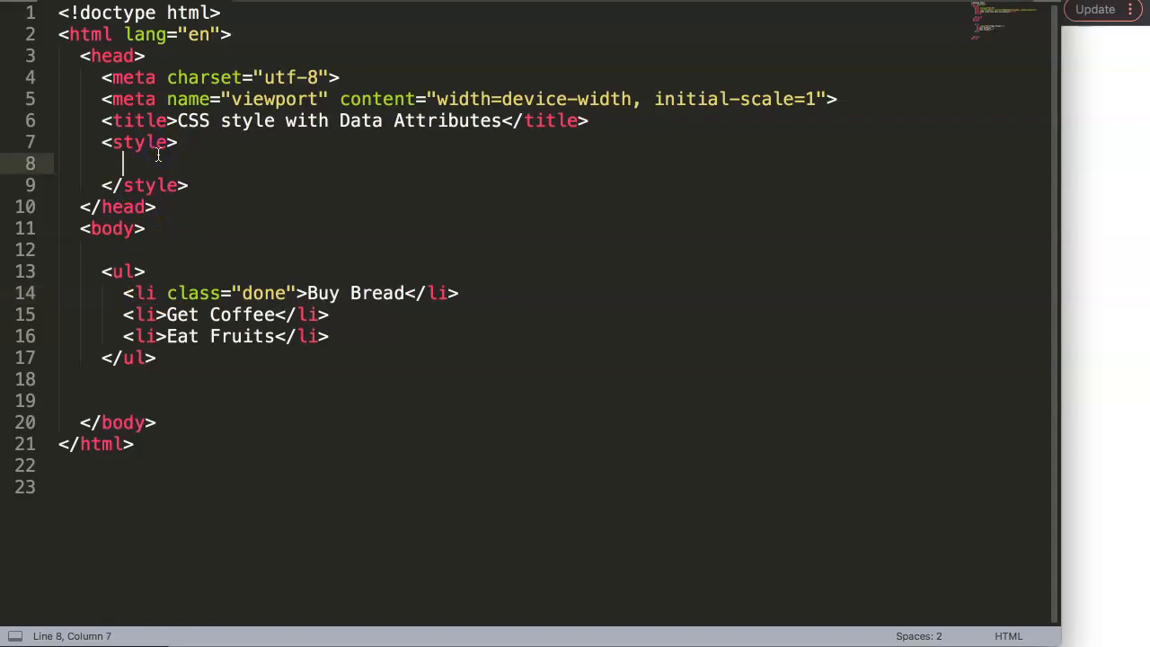
pyautogui.write('.done {')
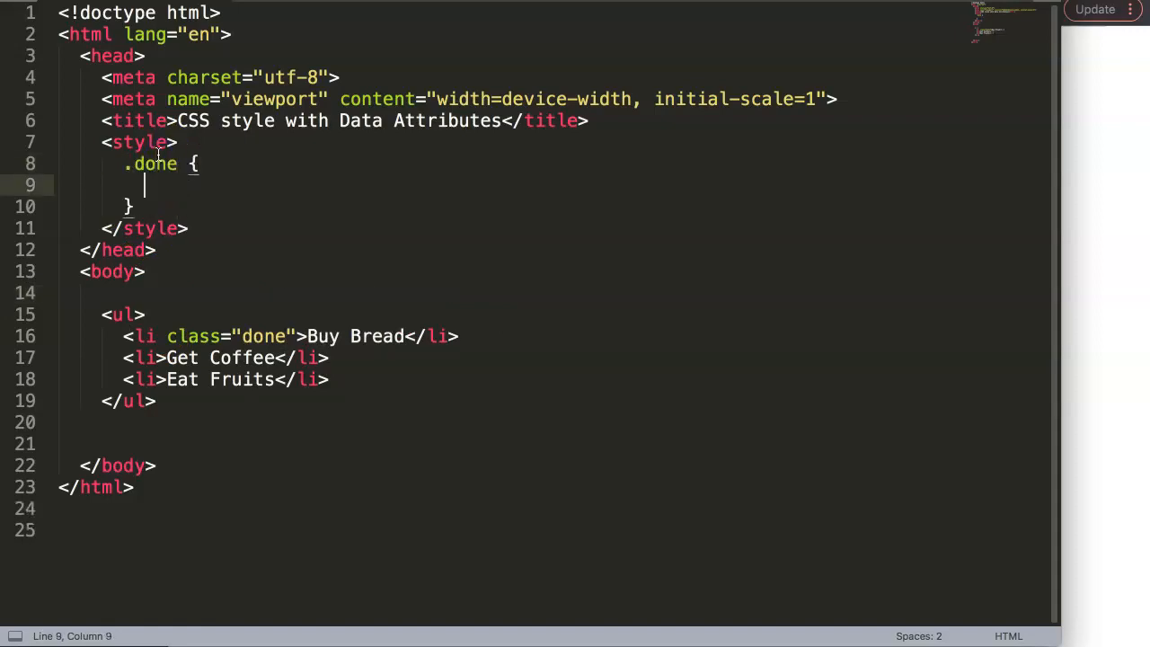
pyautogui.write('background')
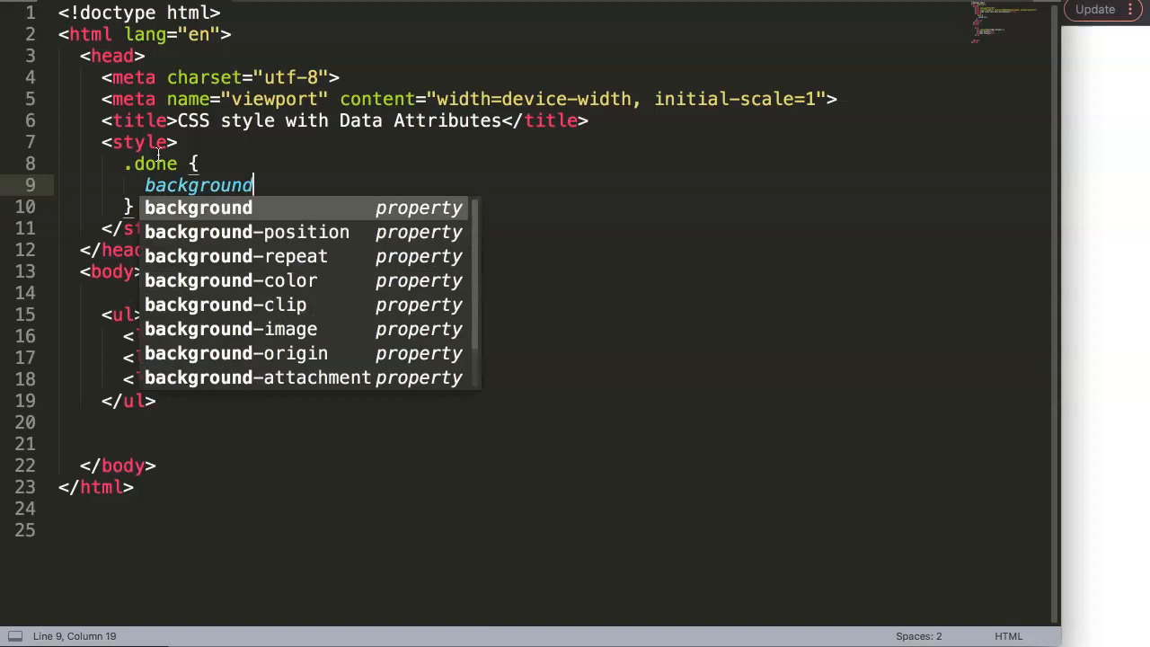
pyautogui.write(': green;')
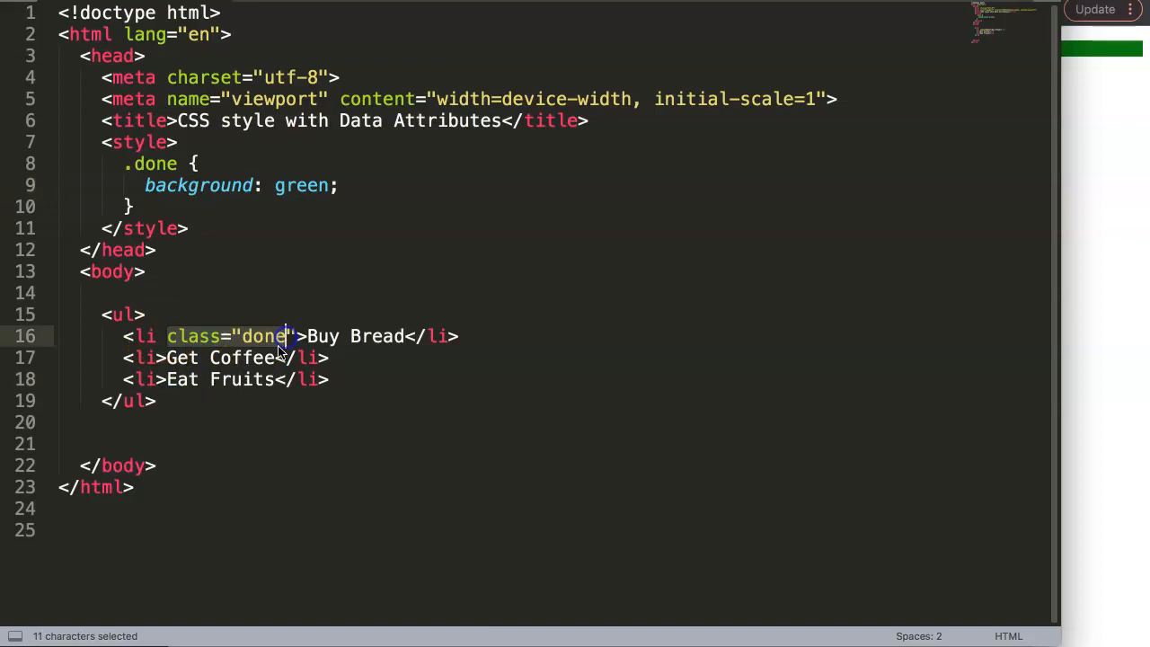
# - Replace Buy Bread's class done with urgent, briefly adding and then removing pending
pyautogui.click(297, 358)
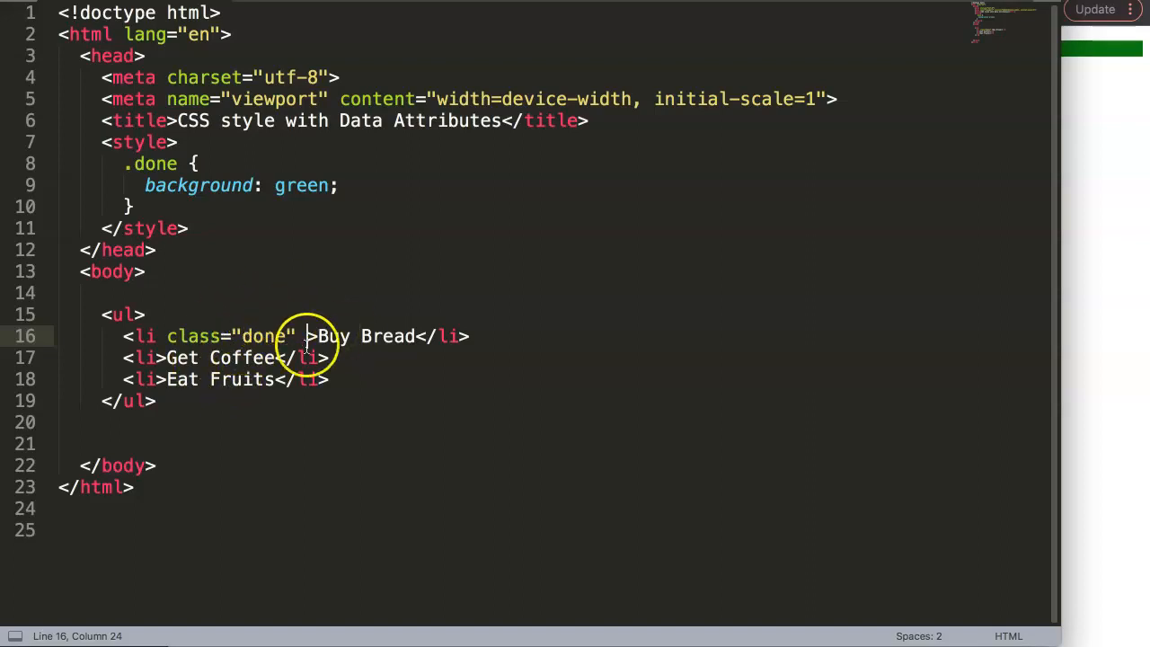
pyautogui.doubleClick(264, 335)
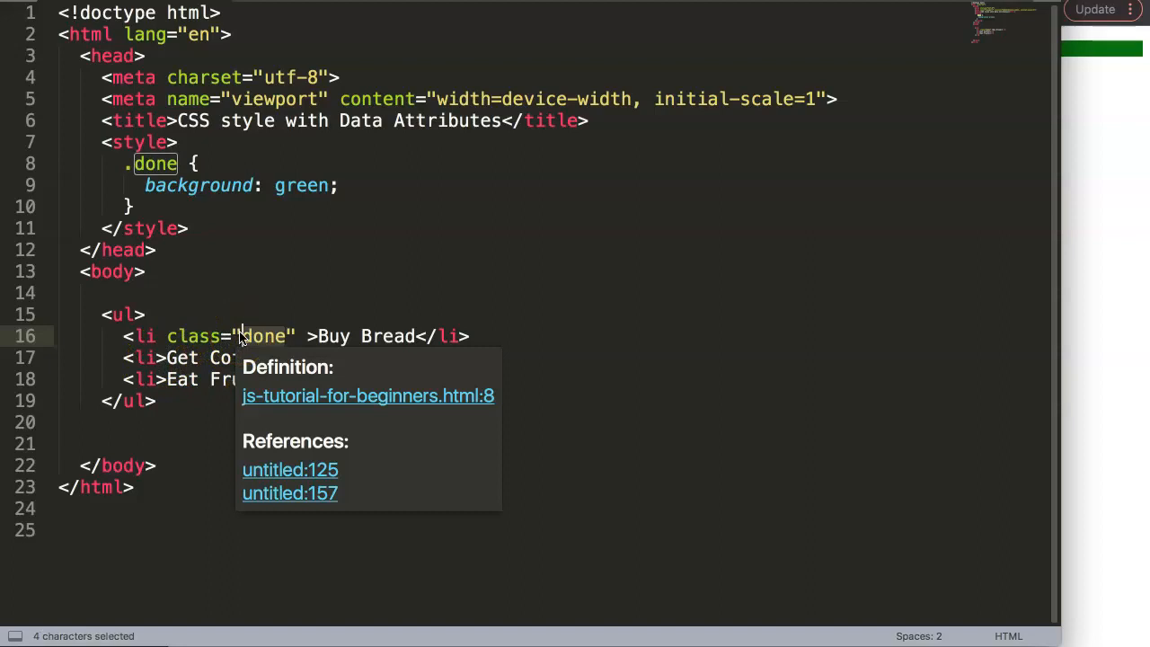
pyautogui.write('urgent')
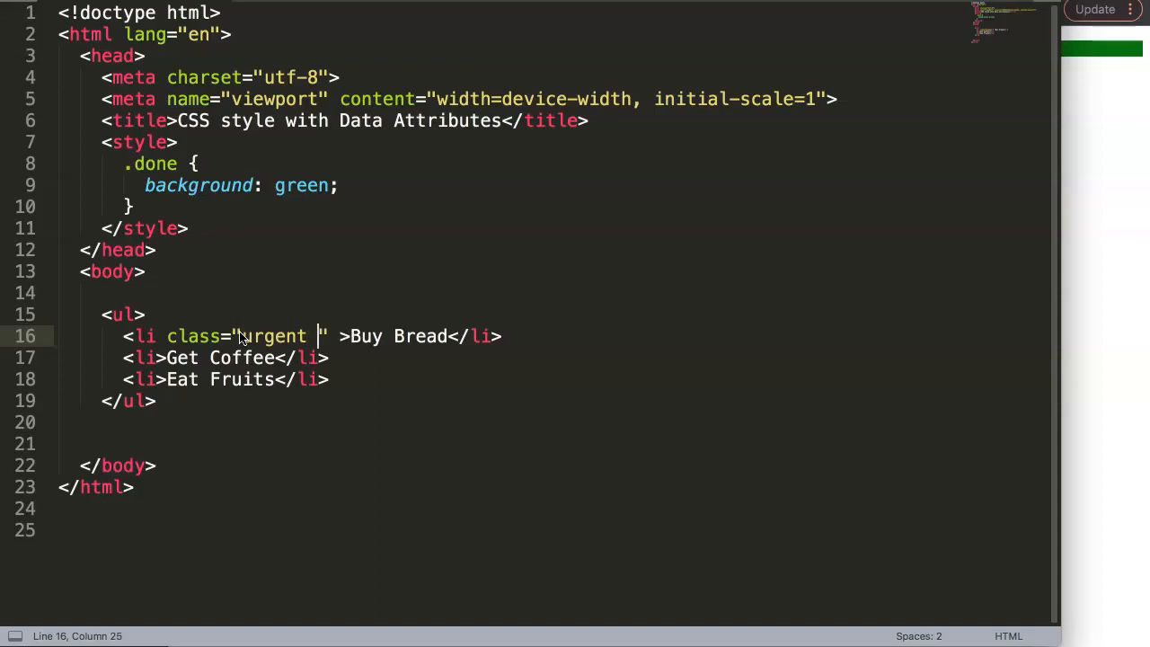
pyautogui.write('pending')
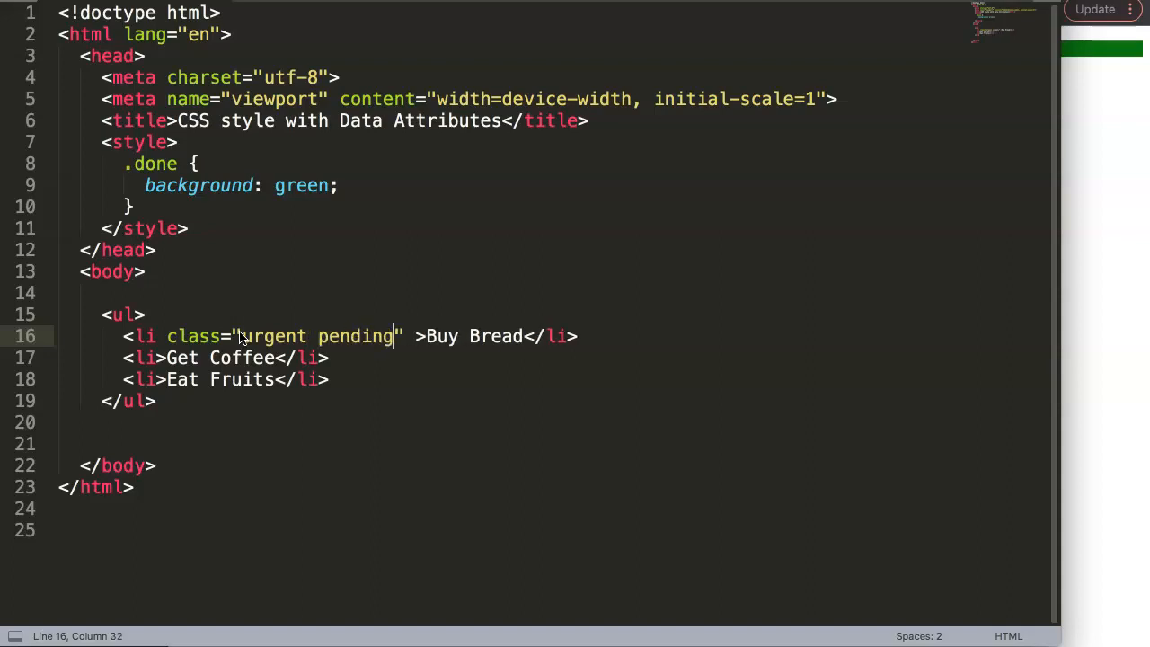
pyautogui.doubleClick(356, 336)
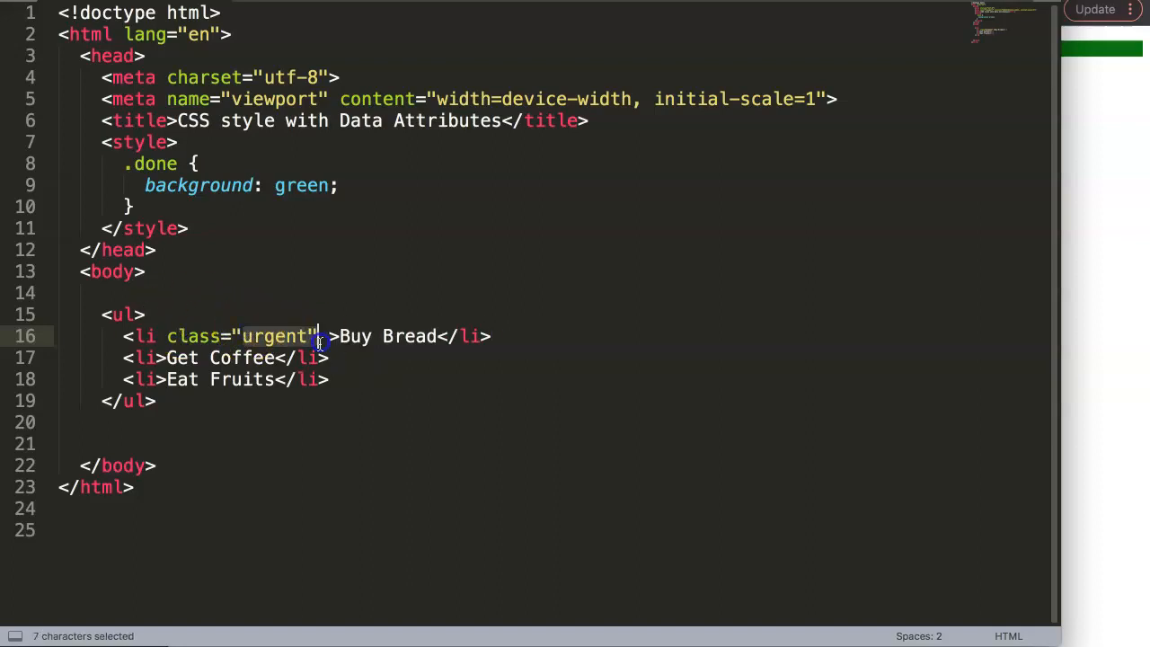
pyautogui.moveTo(317, 283)
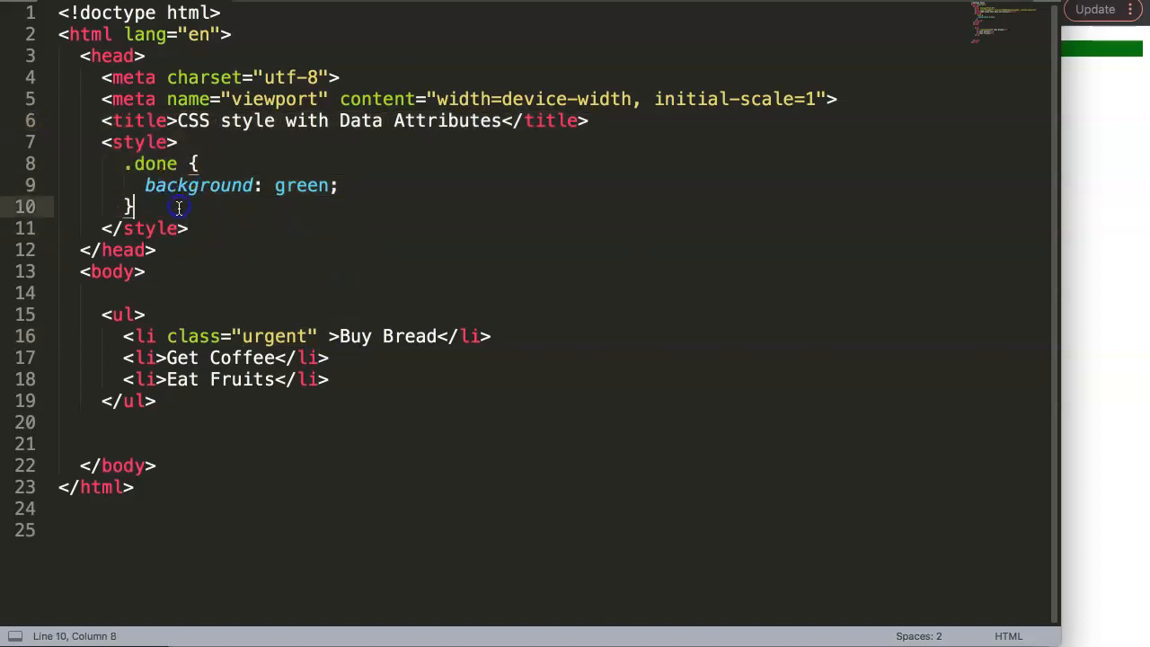
# - Type and delete a trial .done-todo-item-green selector, leaving Buy Bread's class empty
pyautogui.write('.done-')
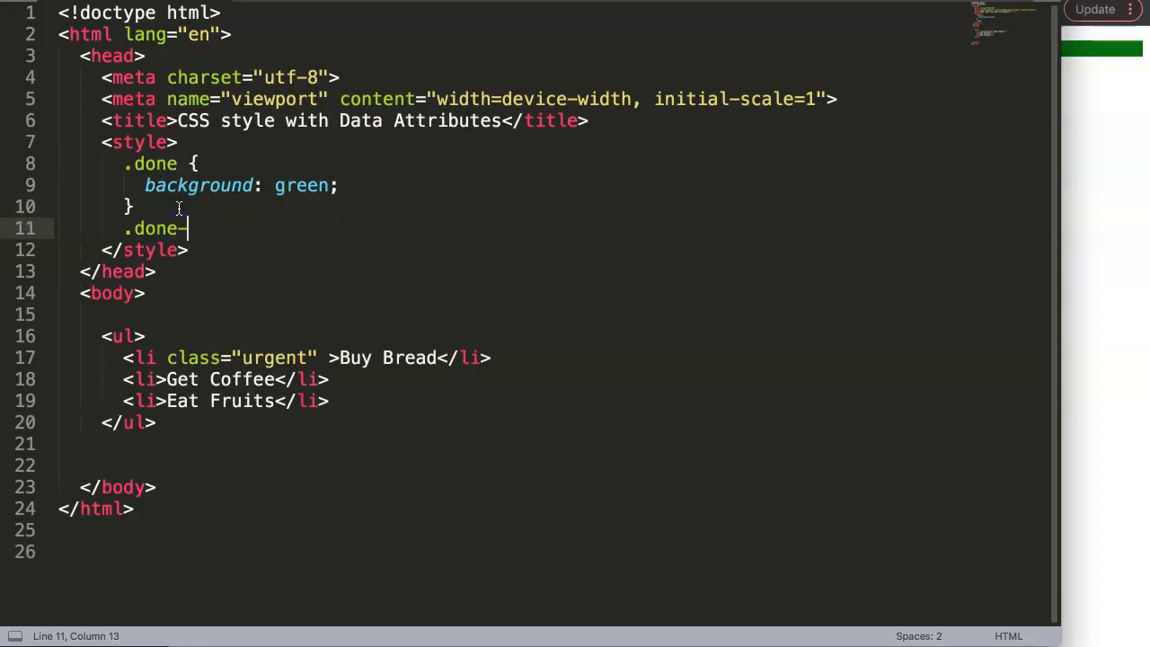
pyautogui.write('todo-')
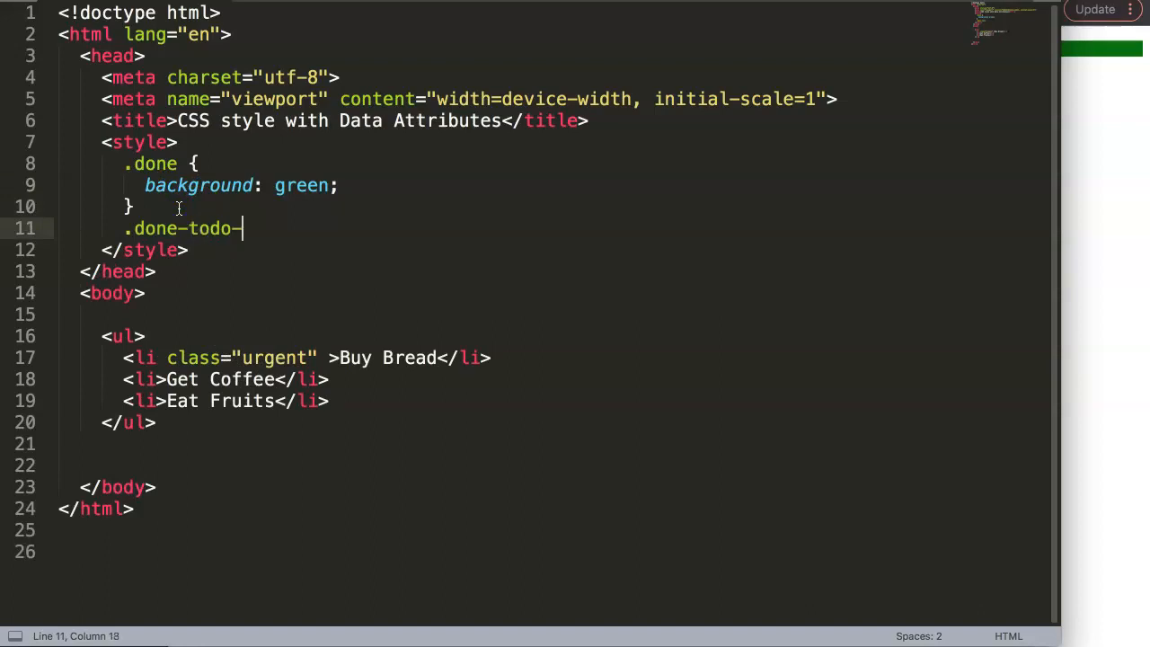
pyautogui.write('item-green')
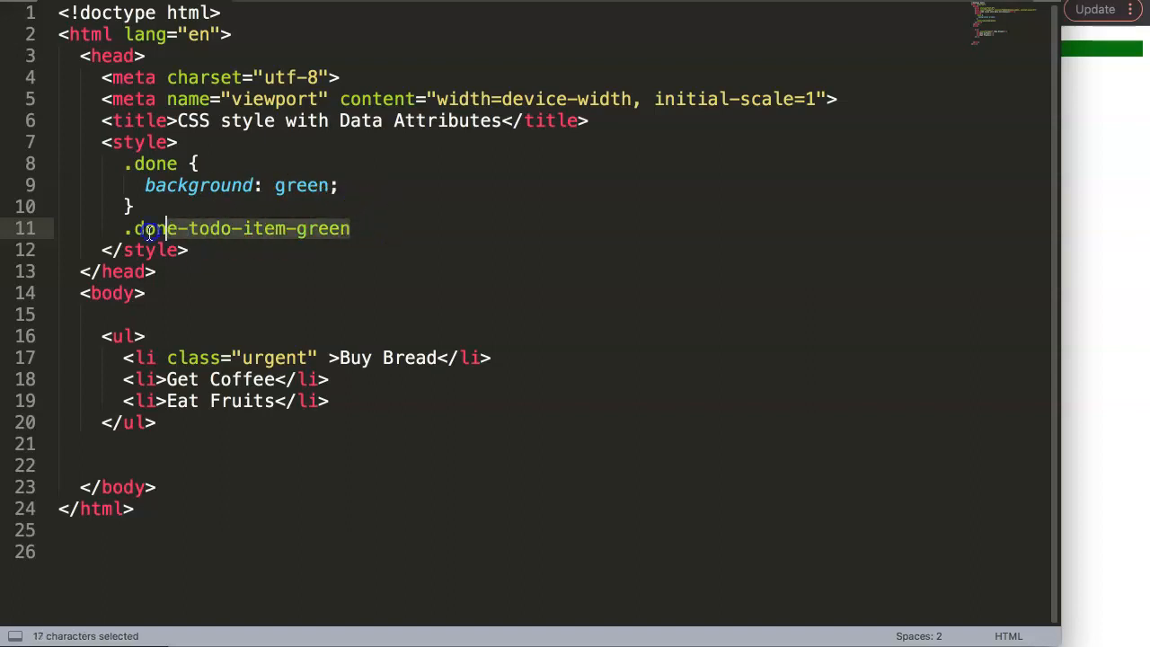
pyautogui.press('Delete')
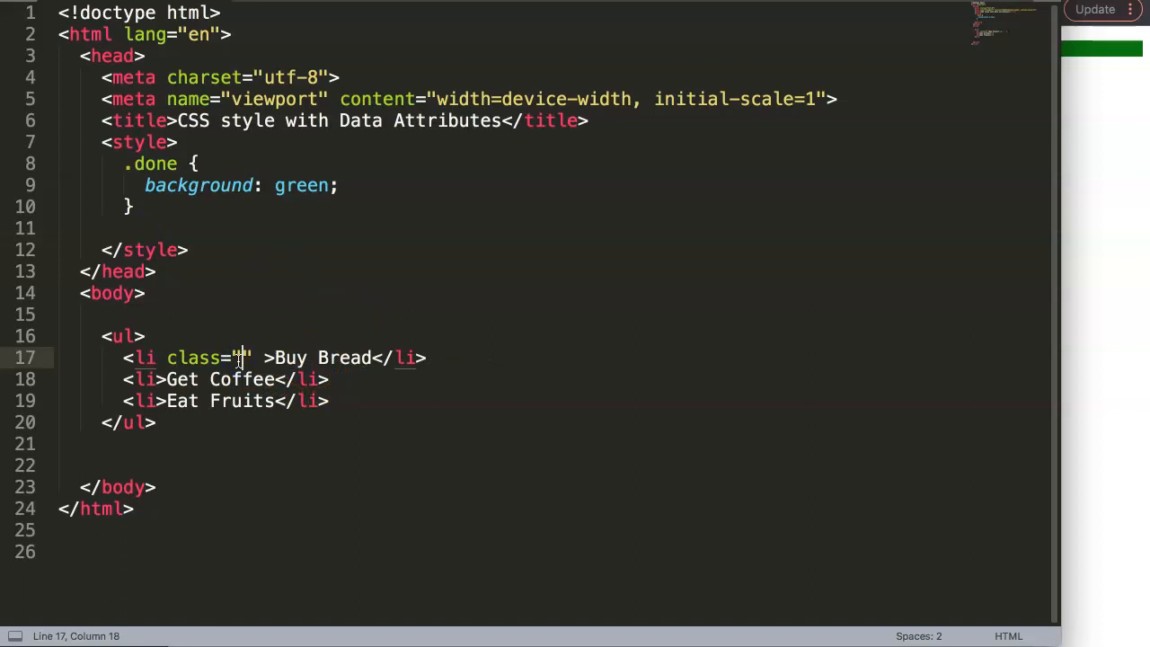
# - Set Buy Bread's class to todo and select the attribute to reuse on the other items
pyautogui.write('todo')
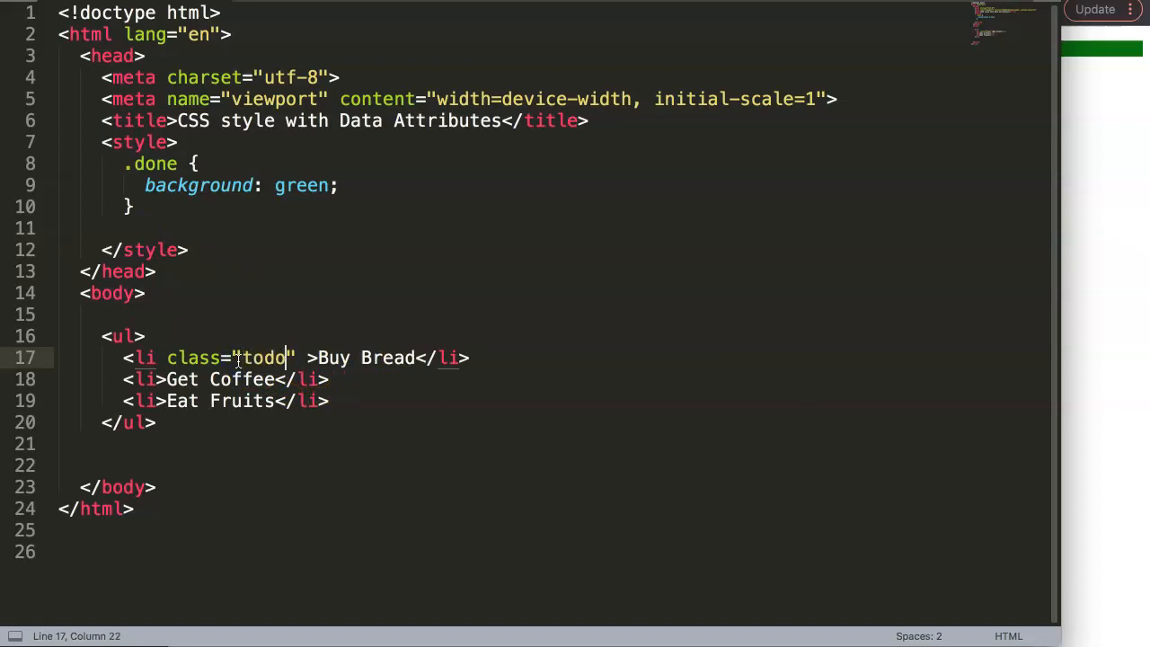
pyautogui.moveTo(167, 358); pyautogui.dragTo(292, 358)
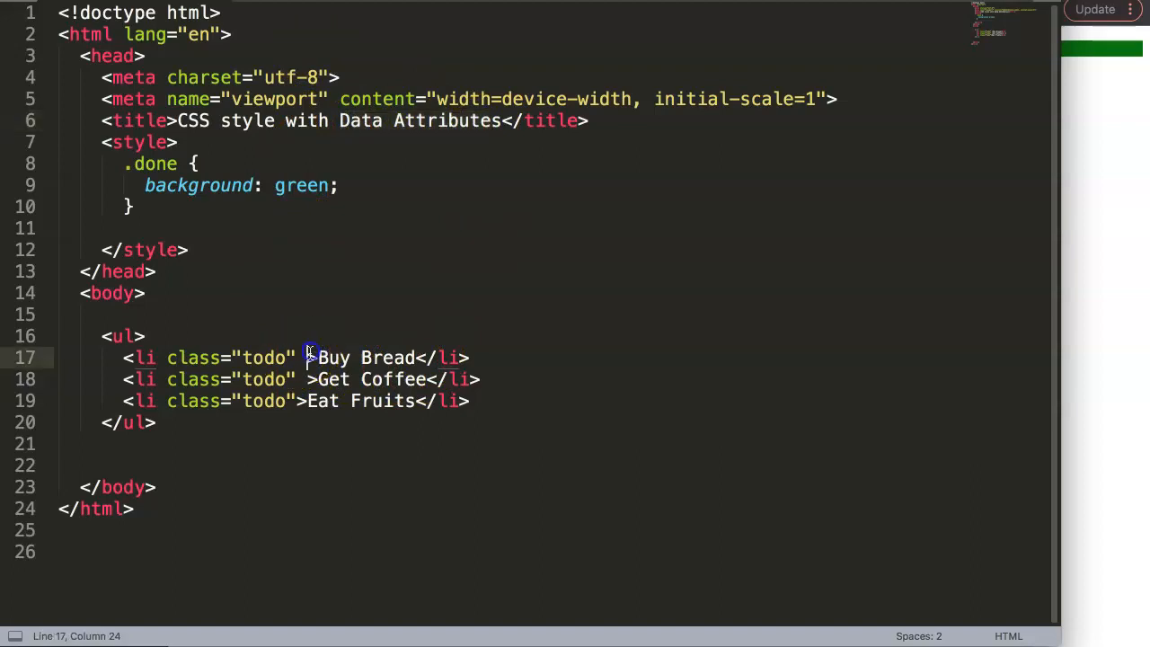
# - Add data-item-status='done' to the Buy Bread item
pyautogui.write('d')
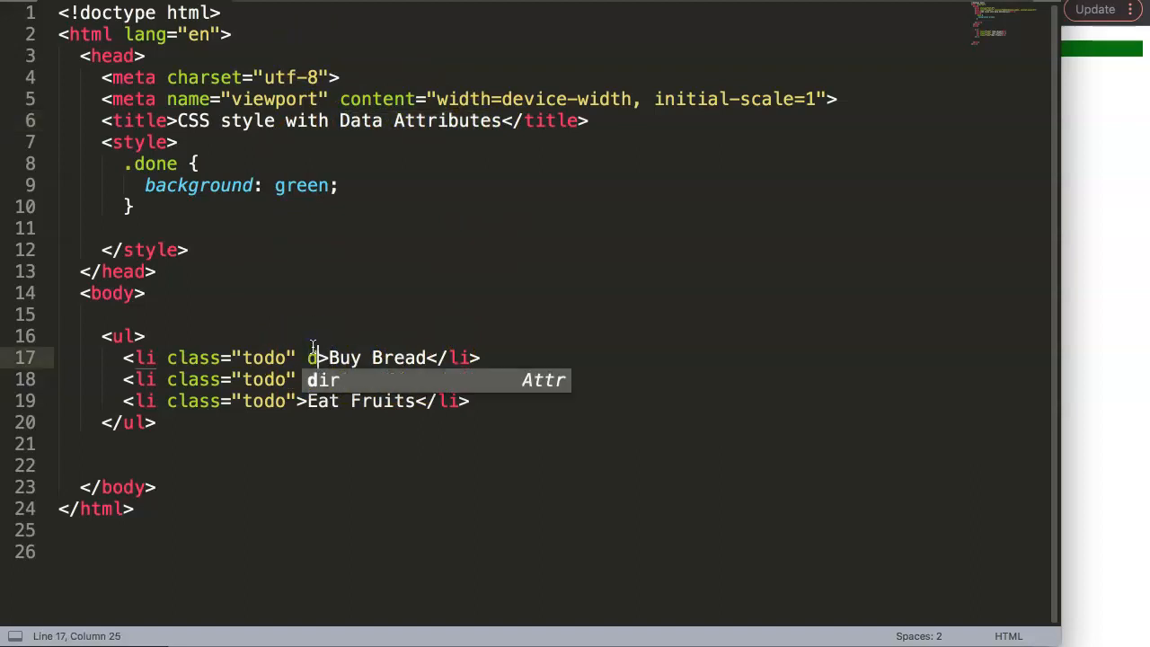
pyautogui.write('ata-')
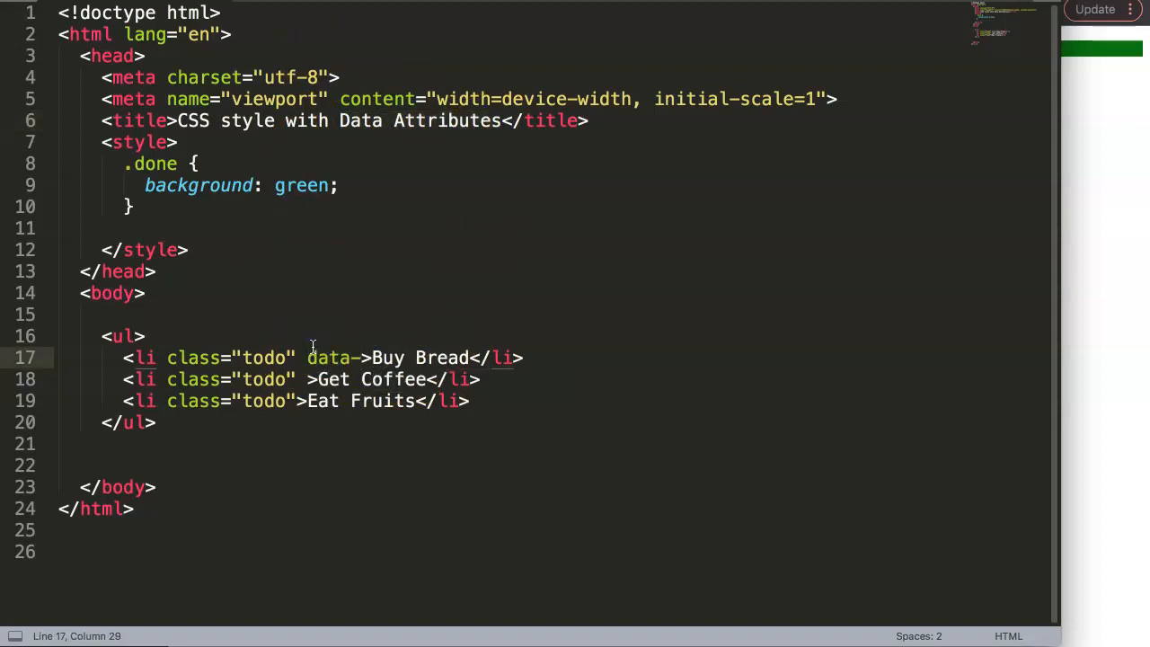
pyautogui.write('i')
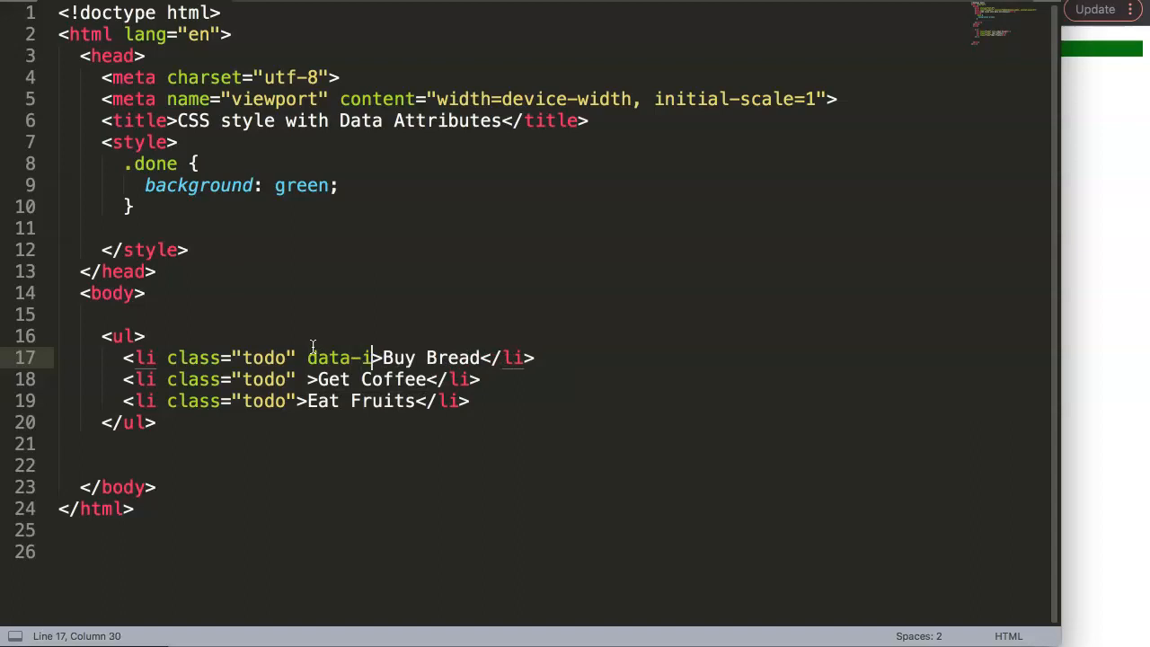
pyautogui.write('tem')
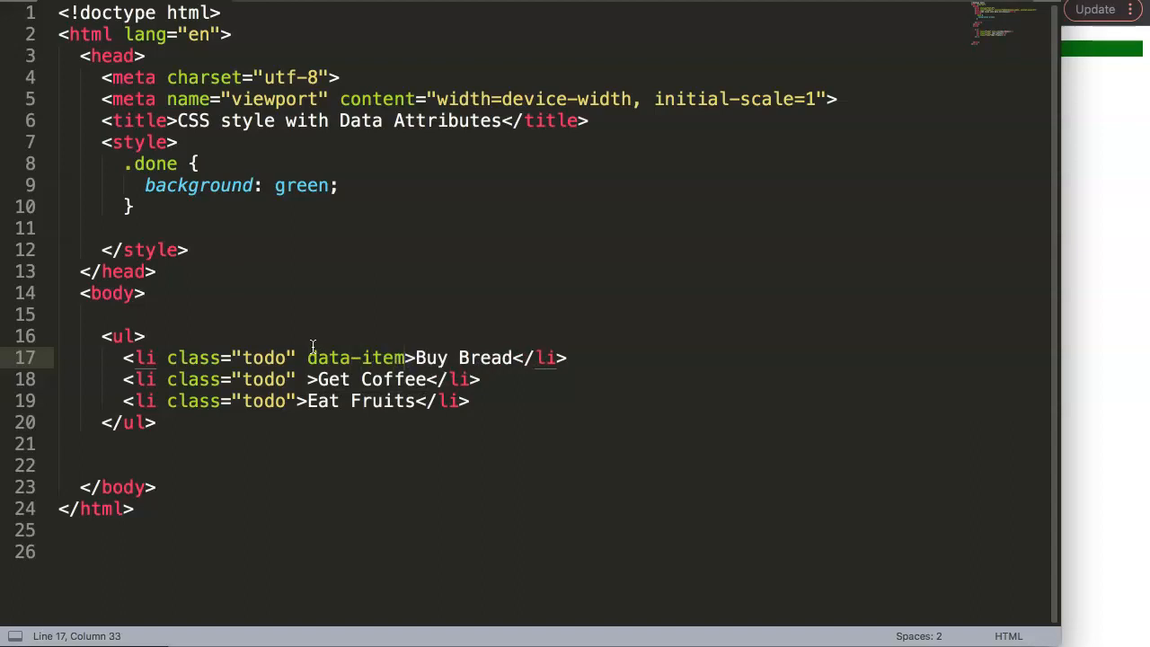
pyautogui.write('-')
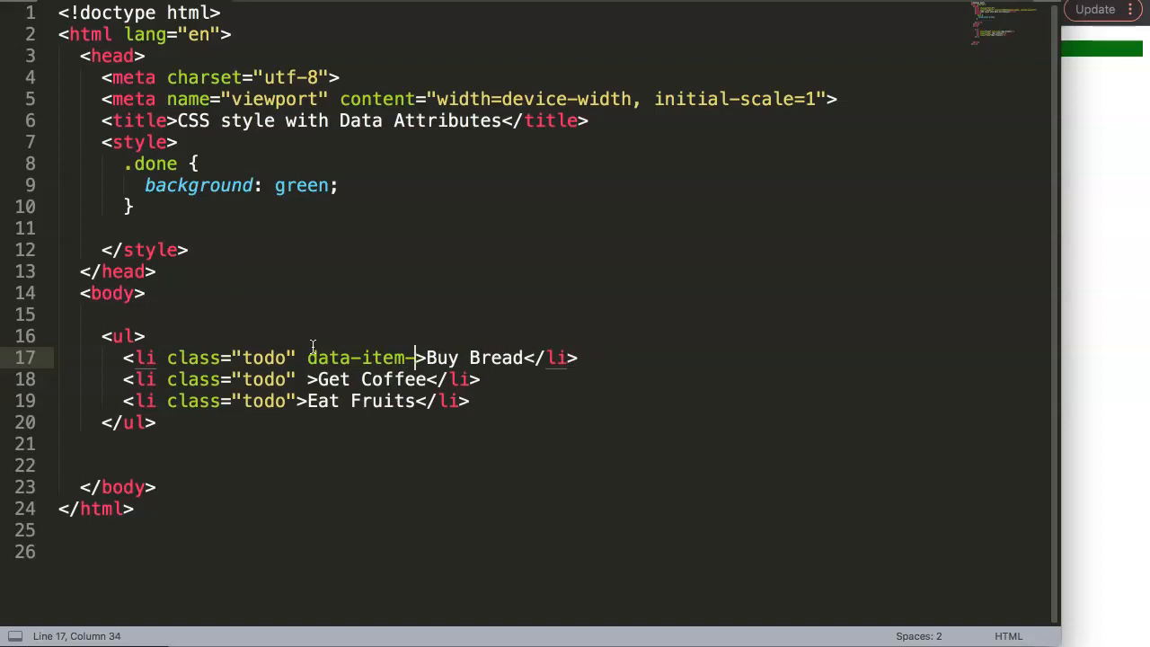
pyautogui.write('sta')
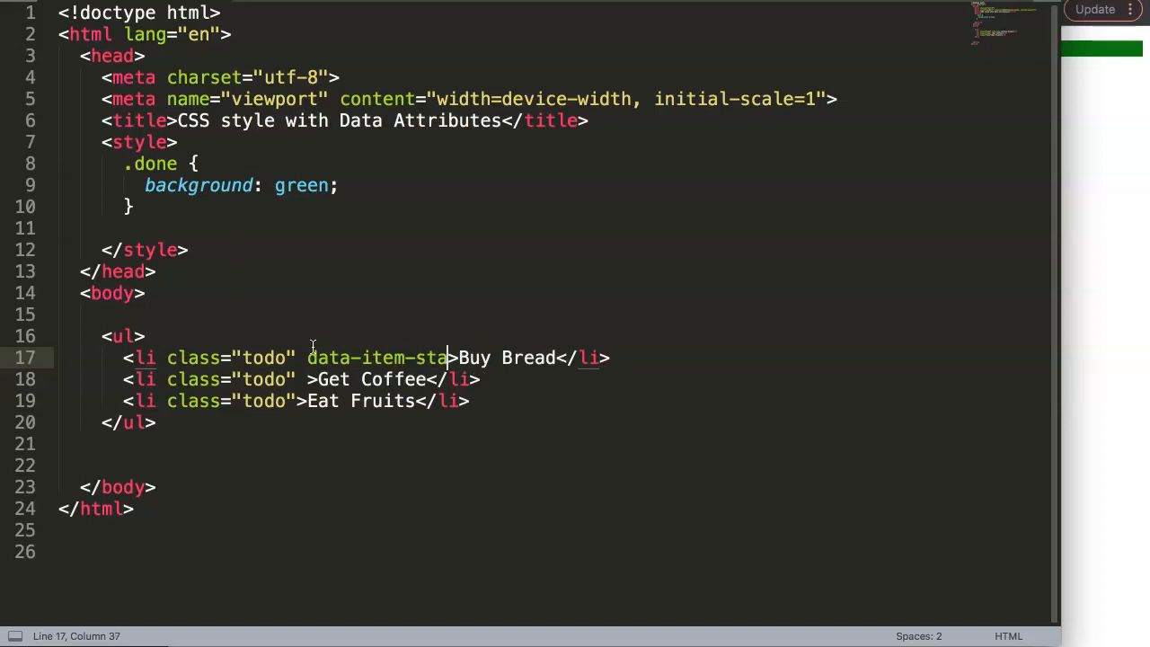
pyautogui.write('tus')
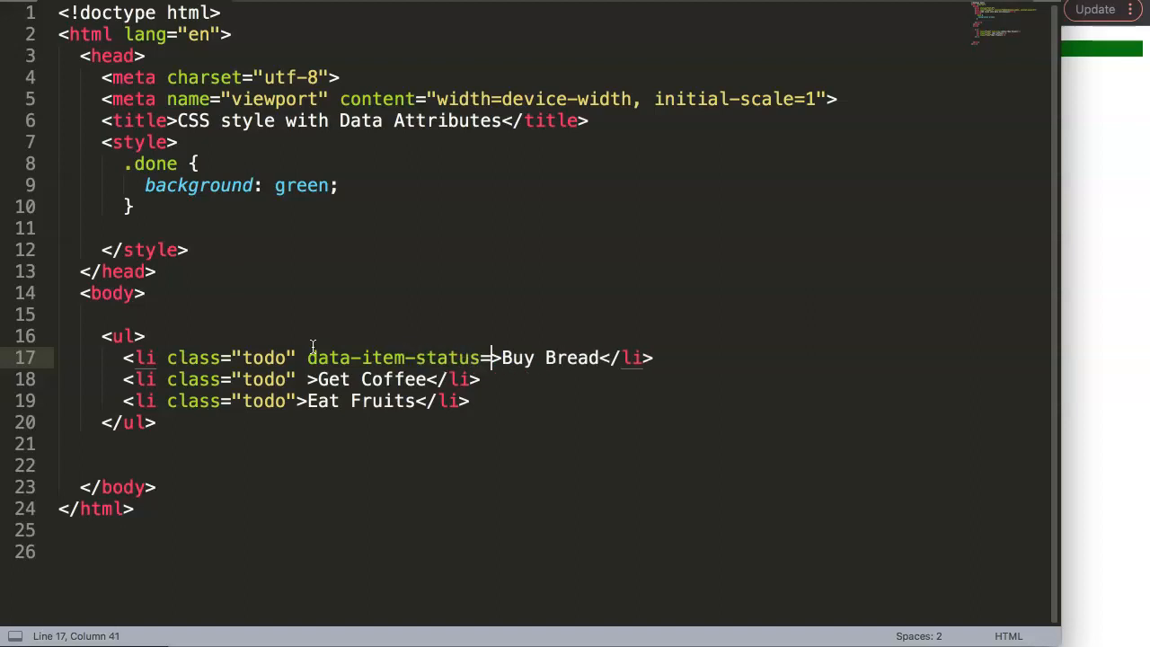
pyautogui.write("=''")
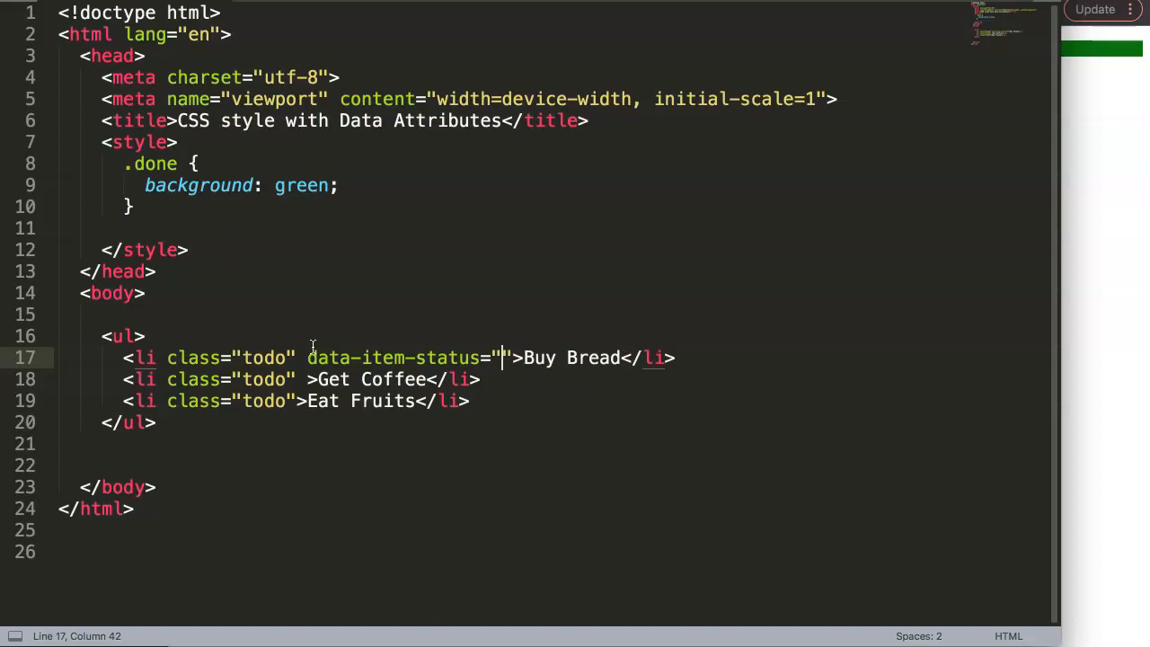
pyautogui.write('done')
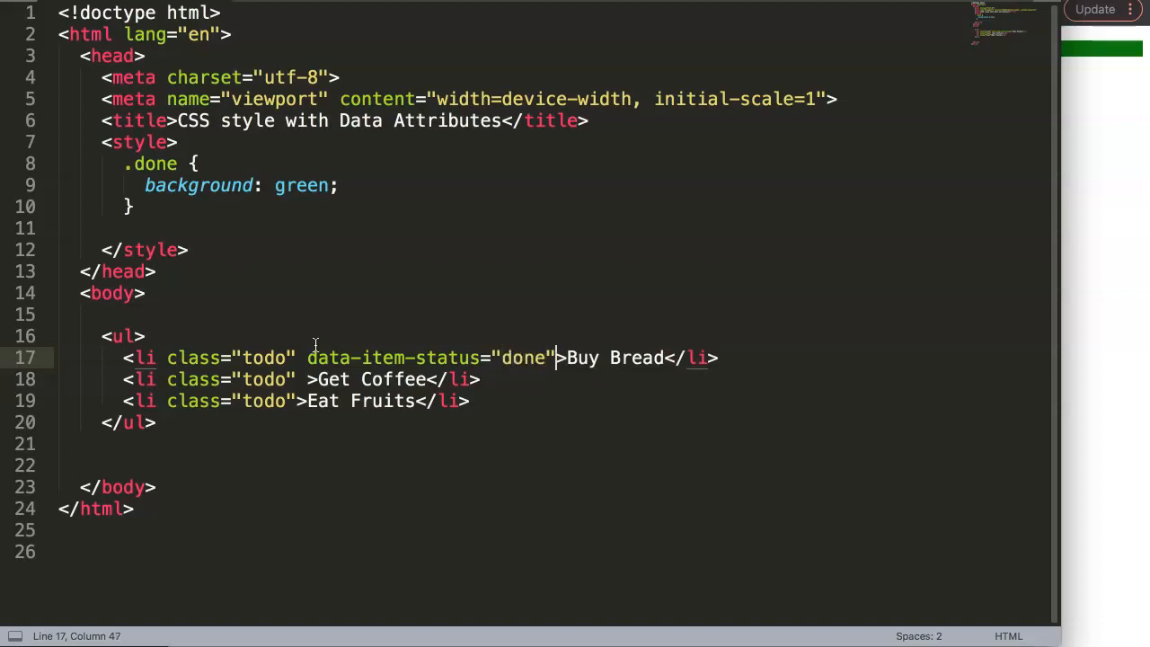
# - Copy the status attribute to Get Coffee and Eat Fruits with values pending and urgent
pyautogui.moveTo(307, 357); pyautogui.dragTo(557, 357)
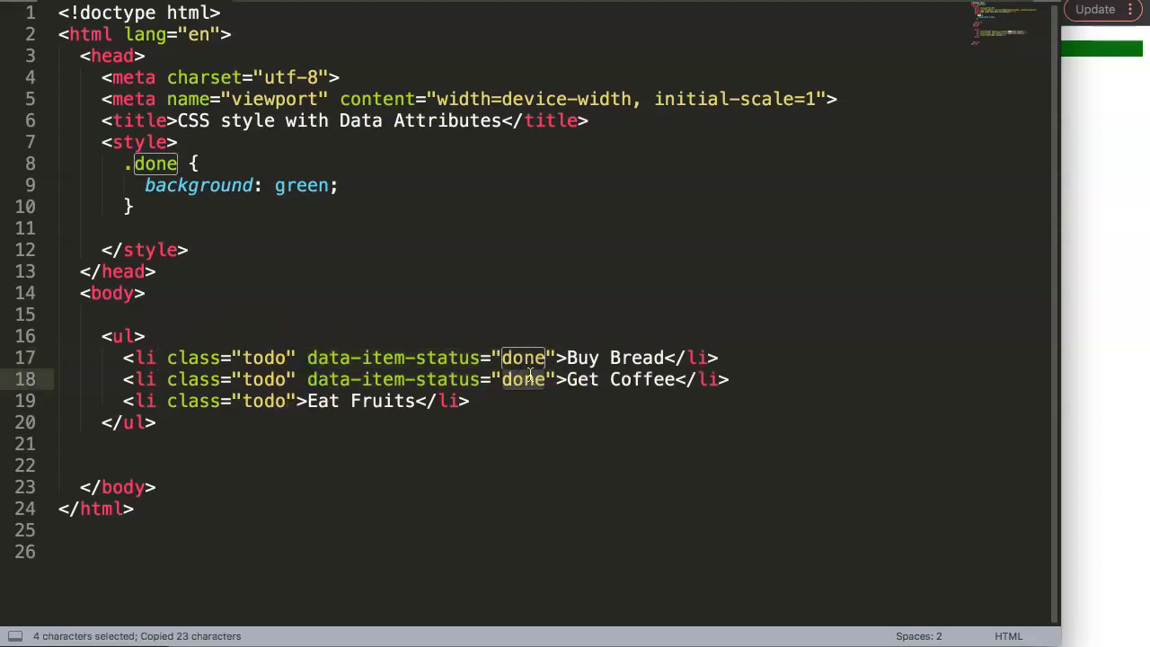
pyautogui.write('pending')
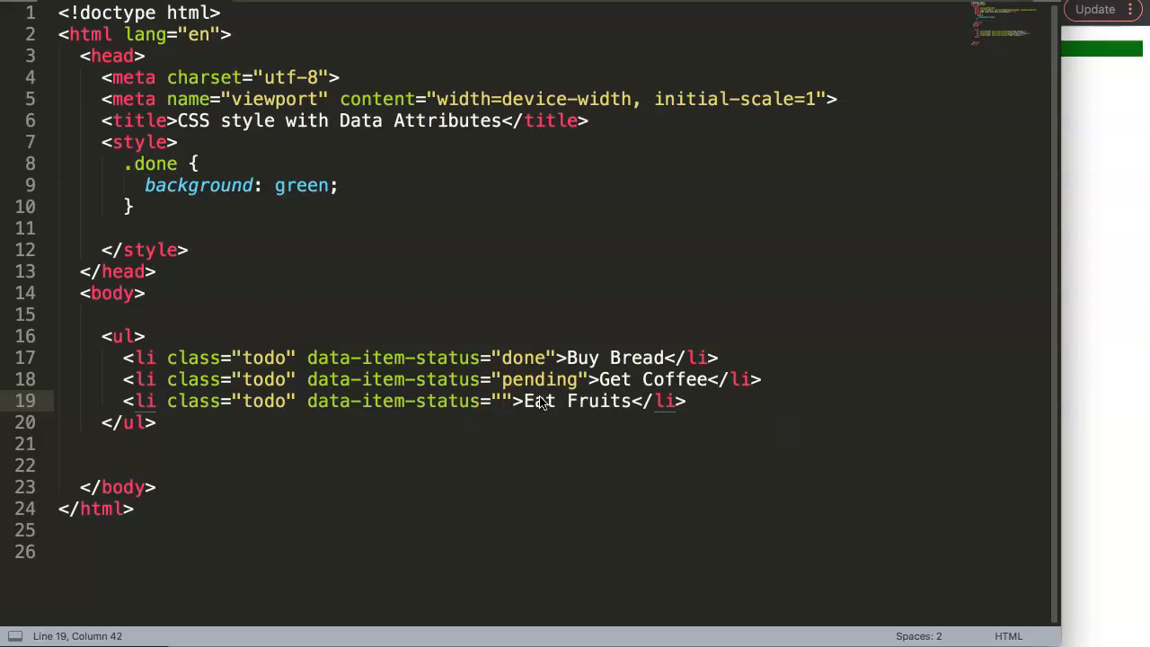
pyautogui.write('urgent')
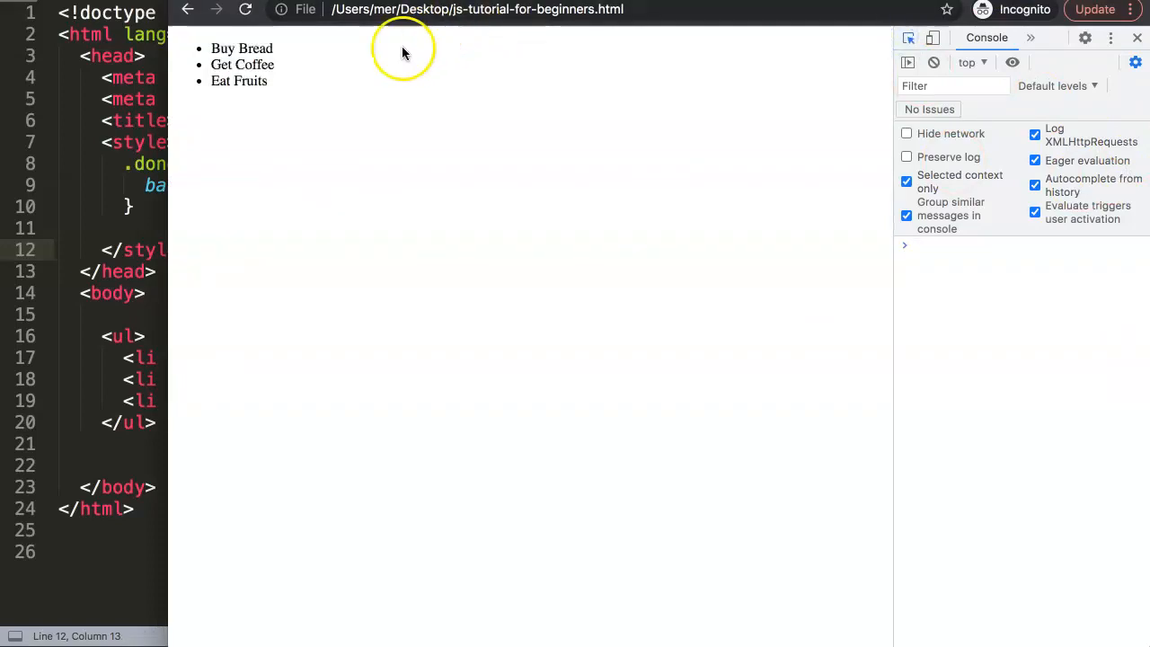
# - Inspect Buy Bread in Chrome DevTools and expand its li to show data-item-status
pyautogui.click(990, 37)
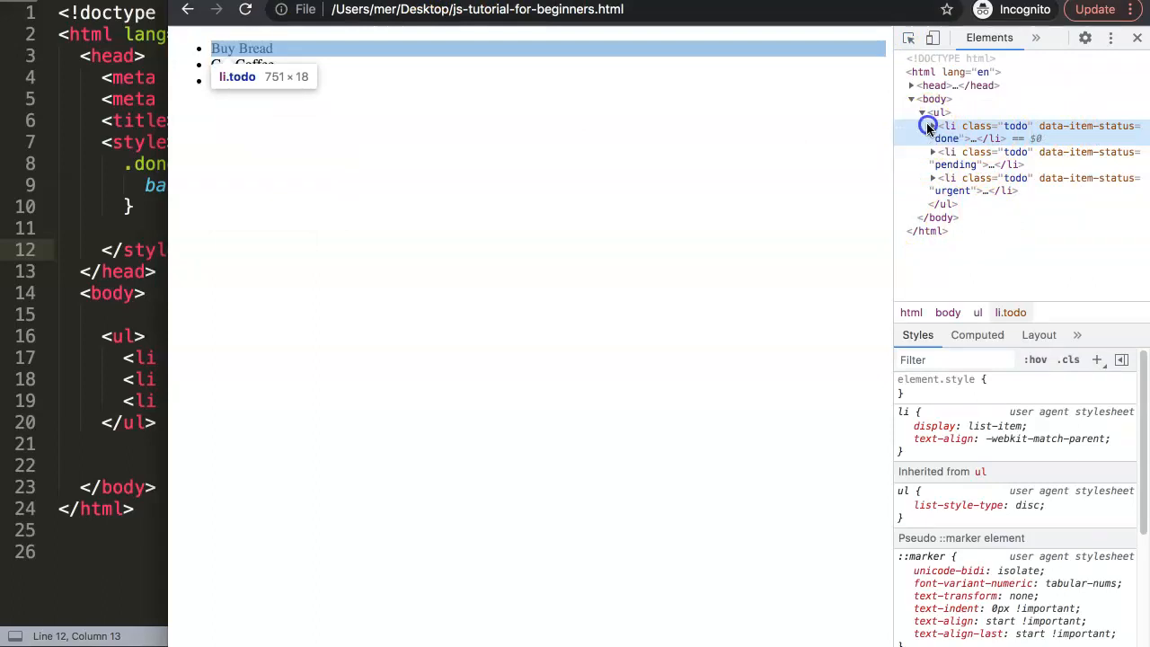
pyautogui.click(933, 126)
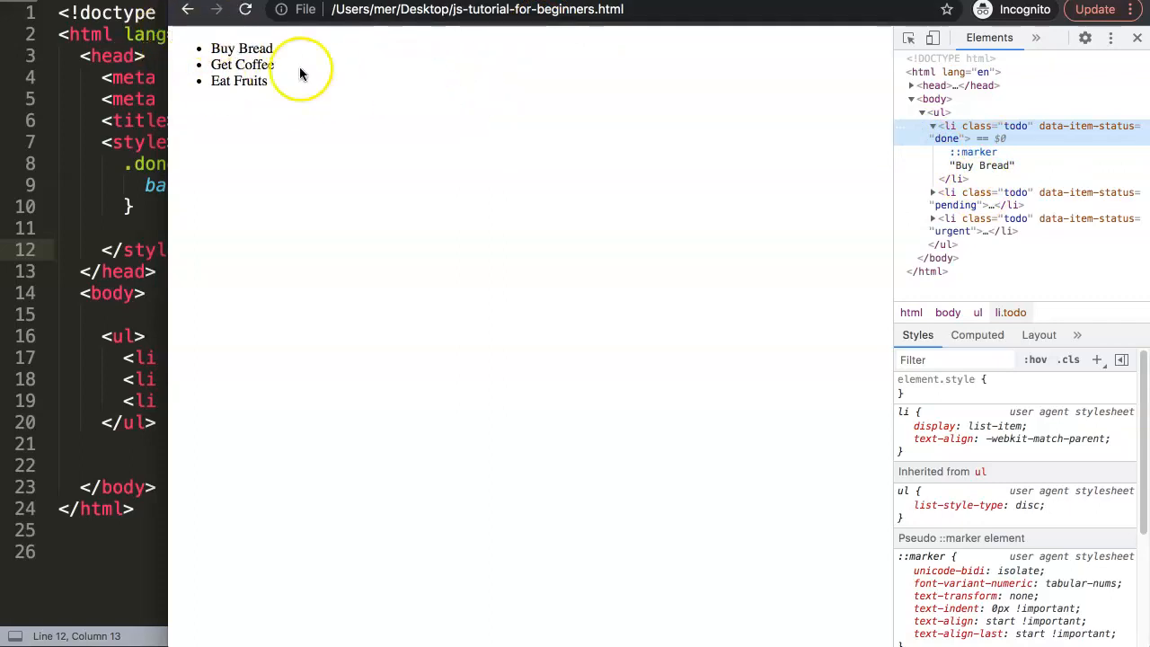
pyautogui.moveTo(858, 180)
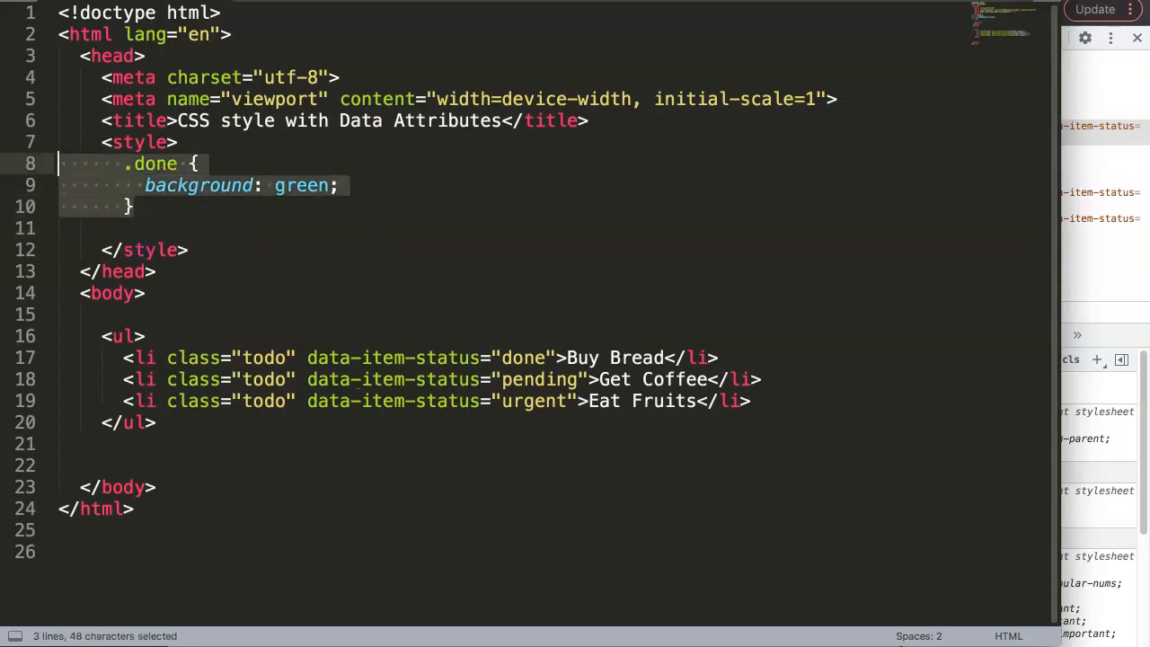
# - Delete the .done rule and write an empty .todo[data-item-status="done"] rule
pyautogui.press('Delete')
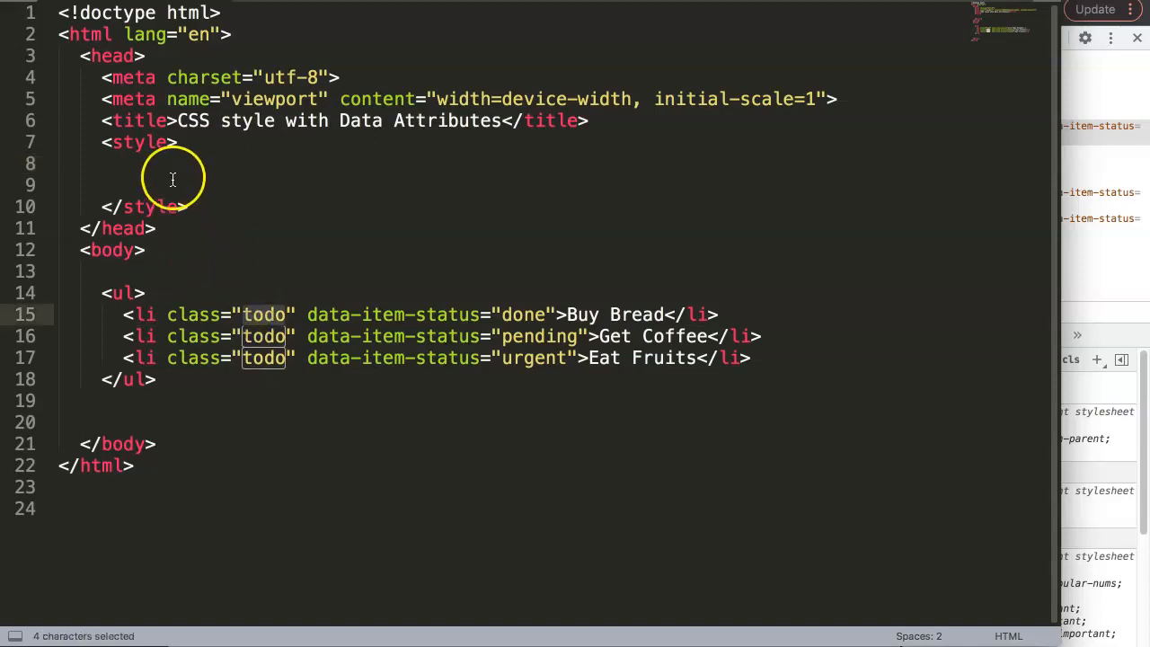
pyautogui.write('.todo {')
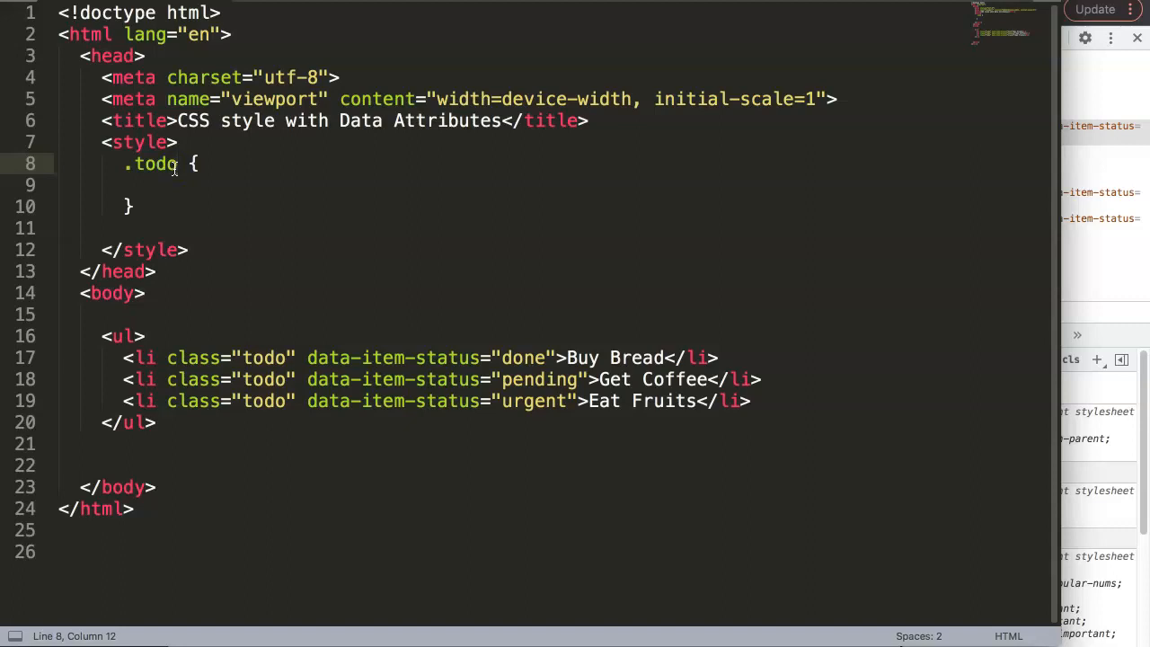
pyautogui.write('[')
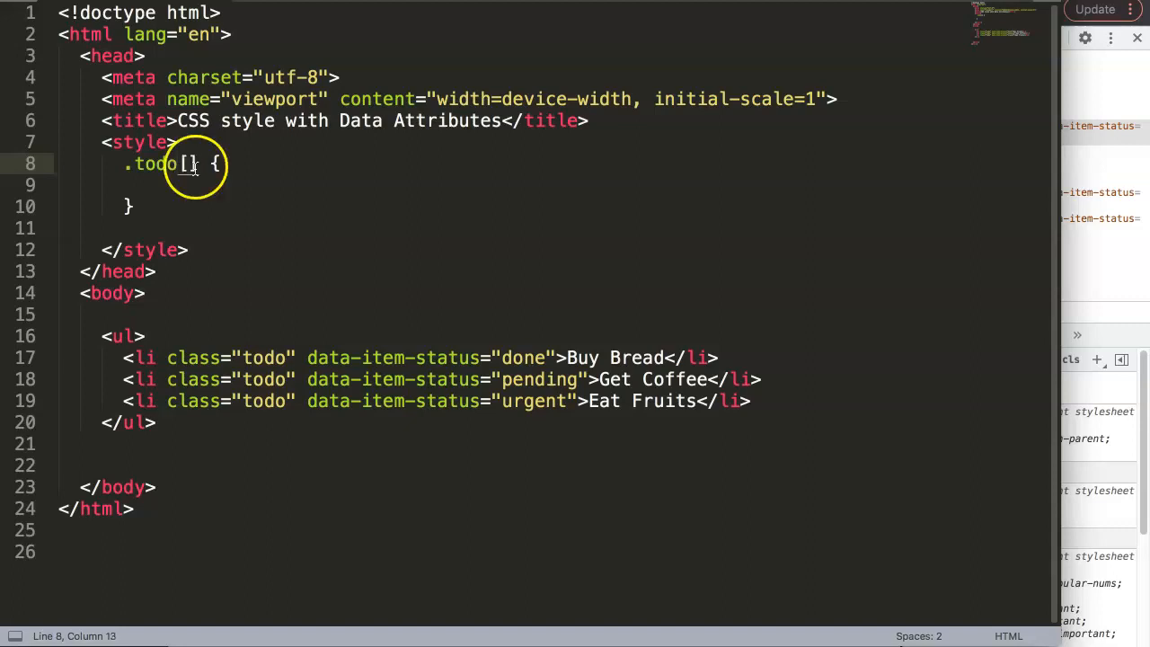
pyautogui.doubleClick(393, 358)
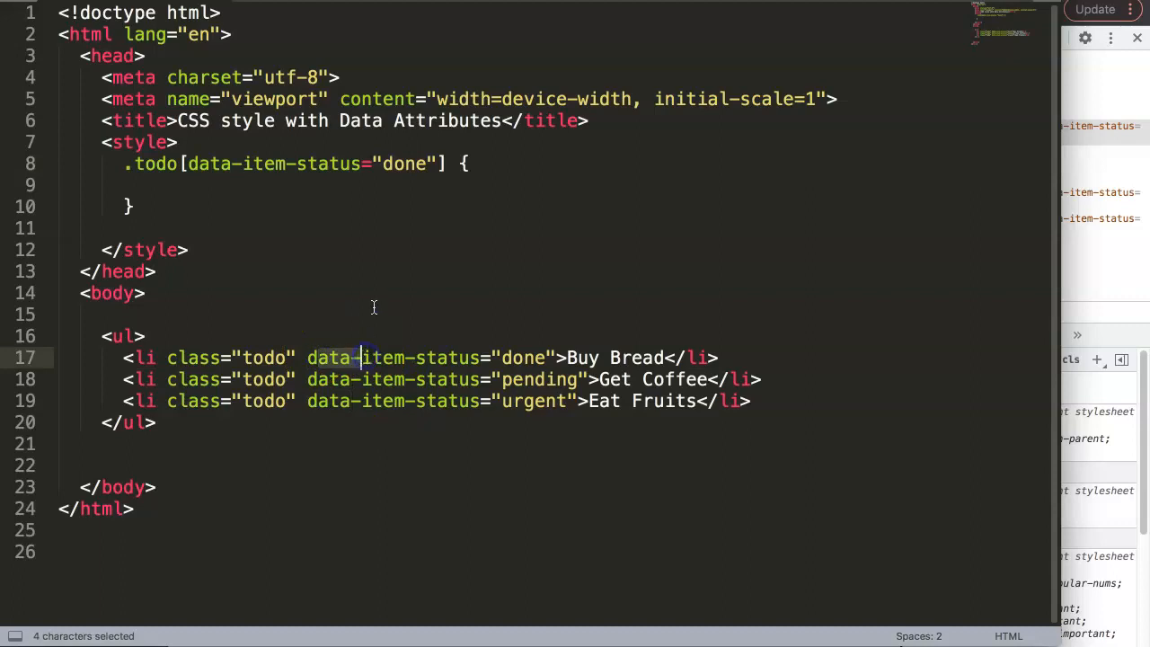
pyautogui.click(301, 186)
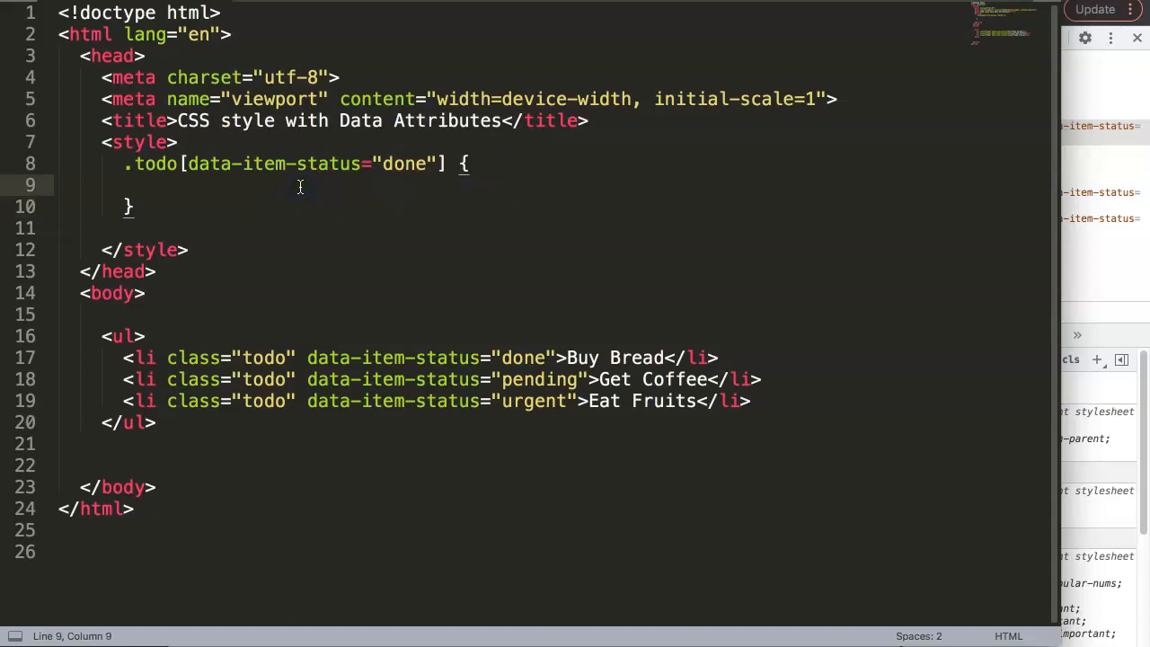
# - Give the done rule background: green, then duplicate it for pending yellow and urgent red
pyautogui.write('background: g;')
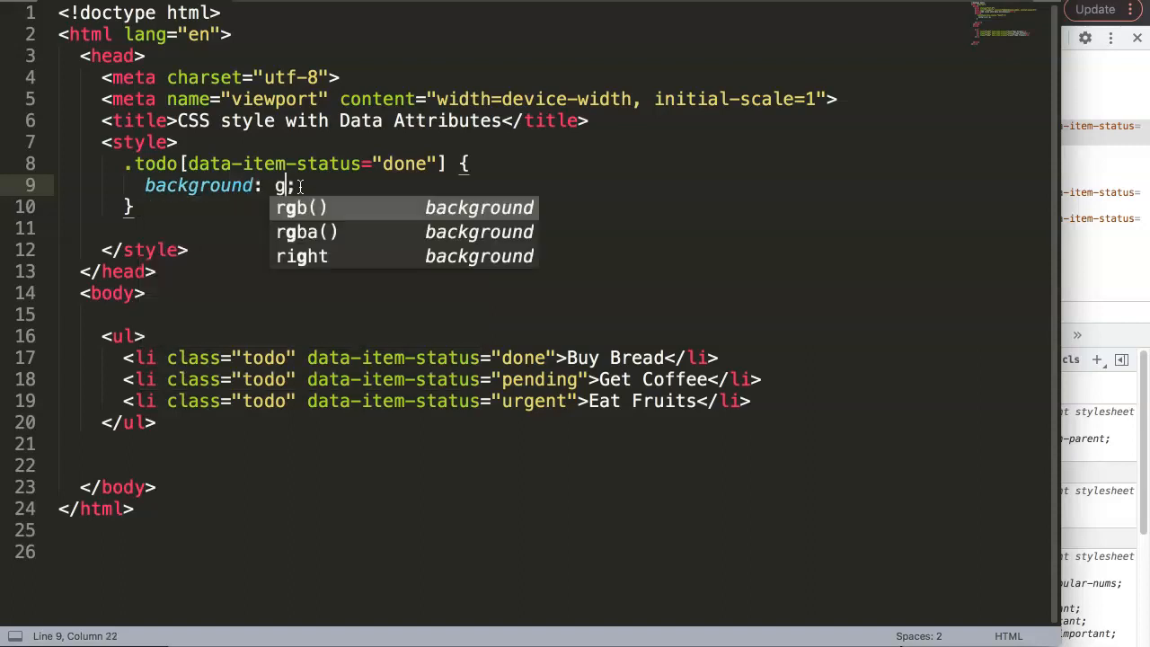
pyautogui.write('reen;')
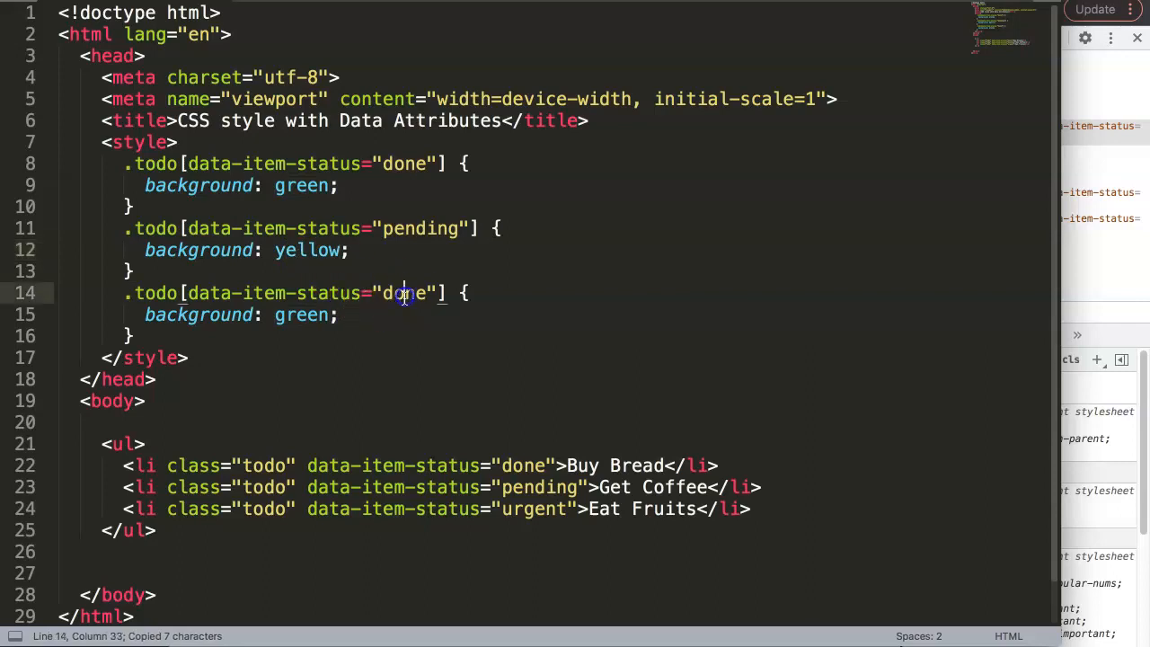
pyautogui.write('urgent')
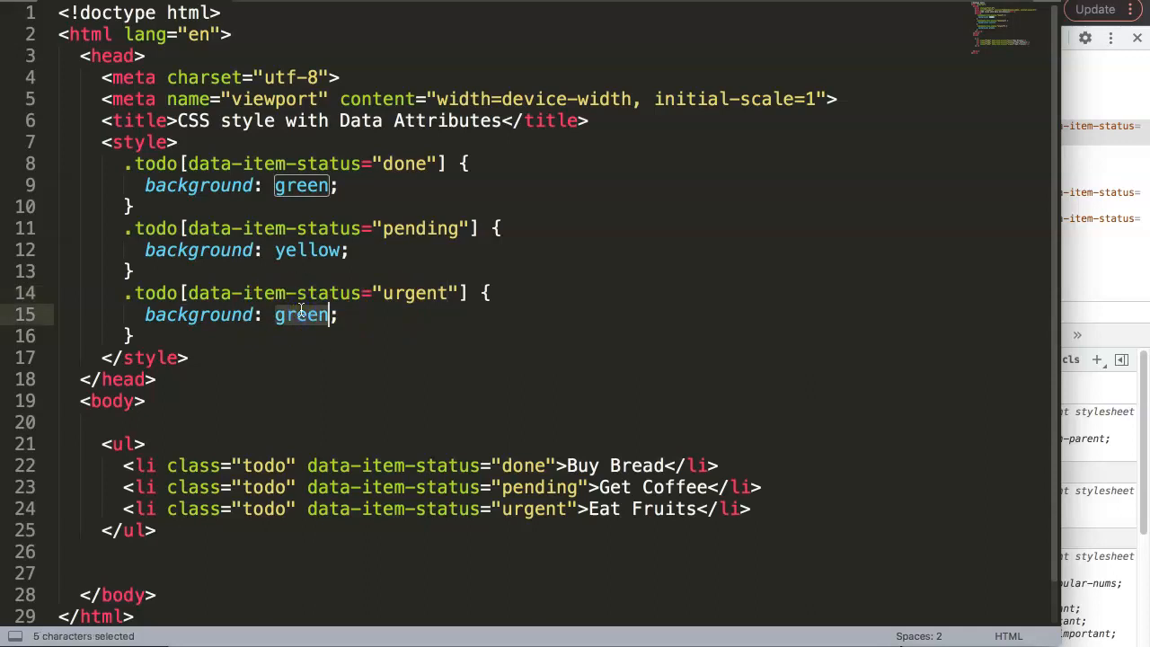
pyautogui.write('red')
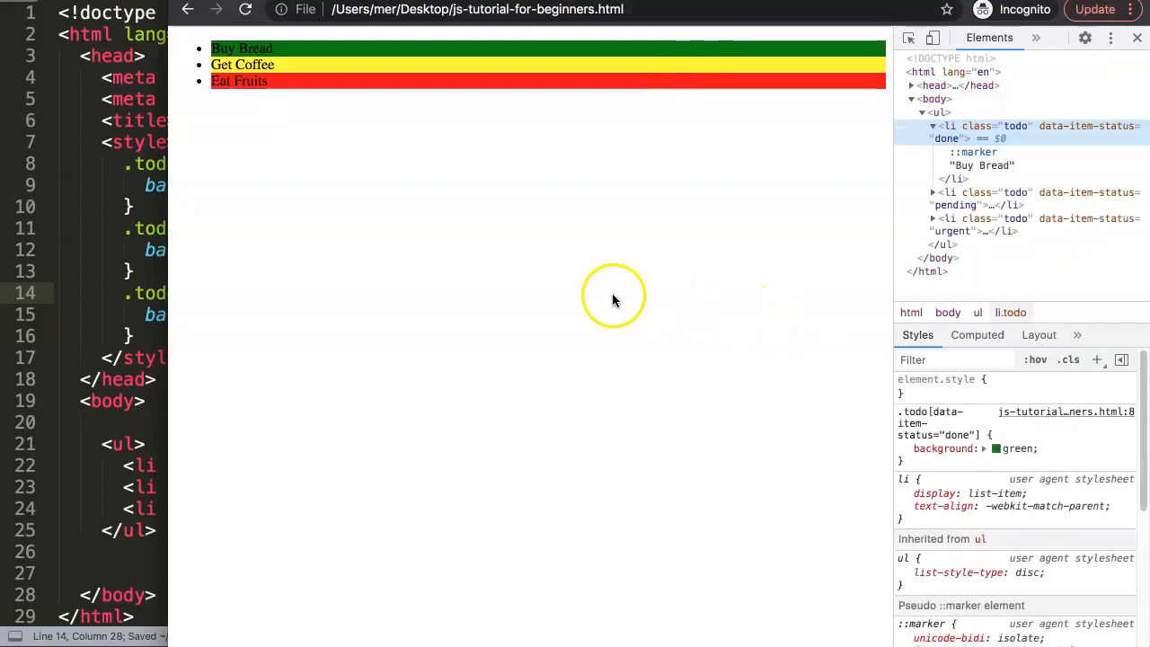
pyautogui.moveTo(768, 284)
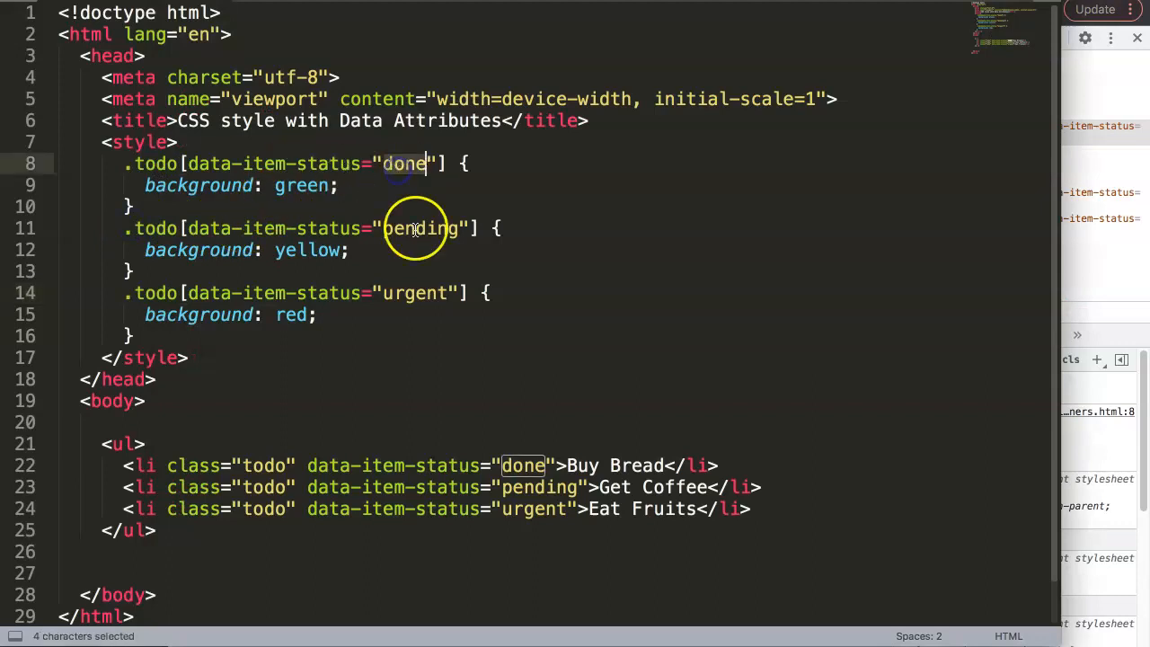
# - Change the yellow rule's data-item-status value from pending to done
pyautogui.write('done')
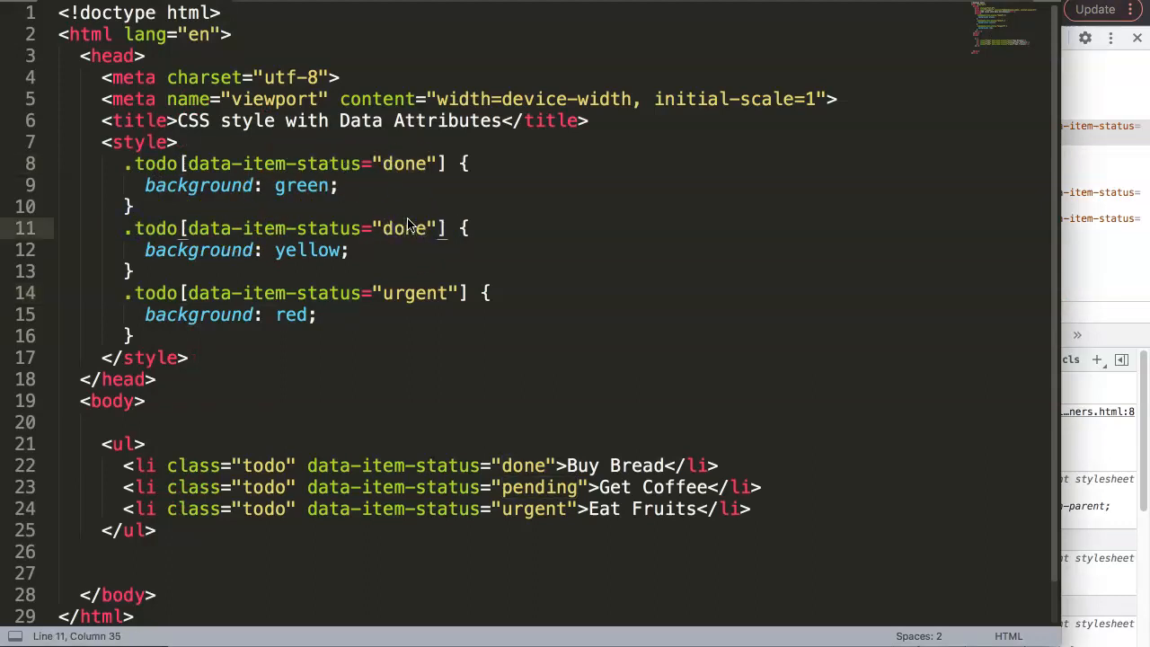